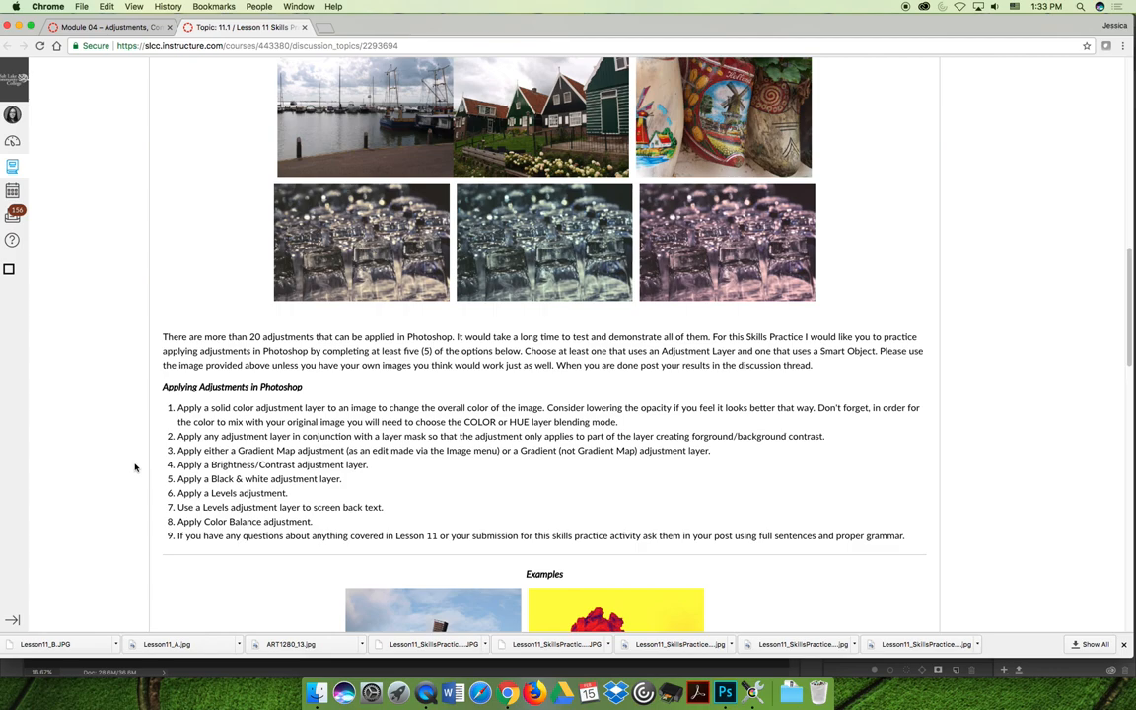
Save the castle photo from the lesson page to the Desktop as Lesson11_C.JPG
scroll(down, 3)
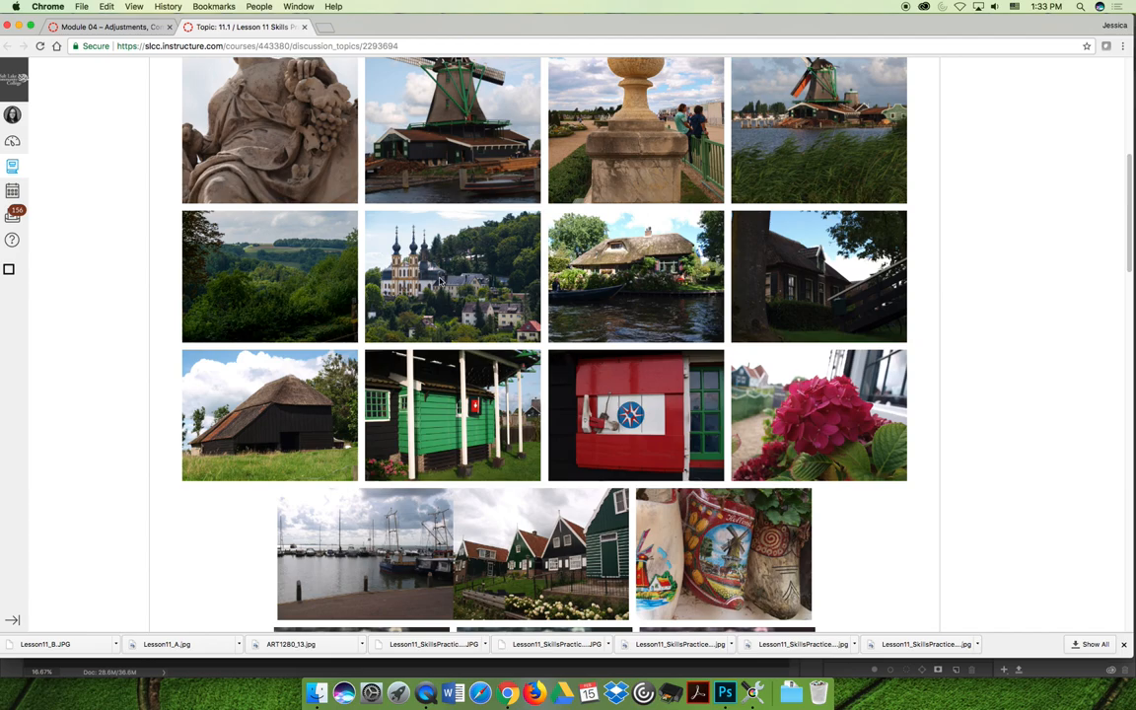
right_click(451, 277)
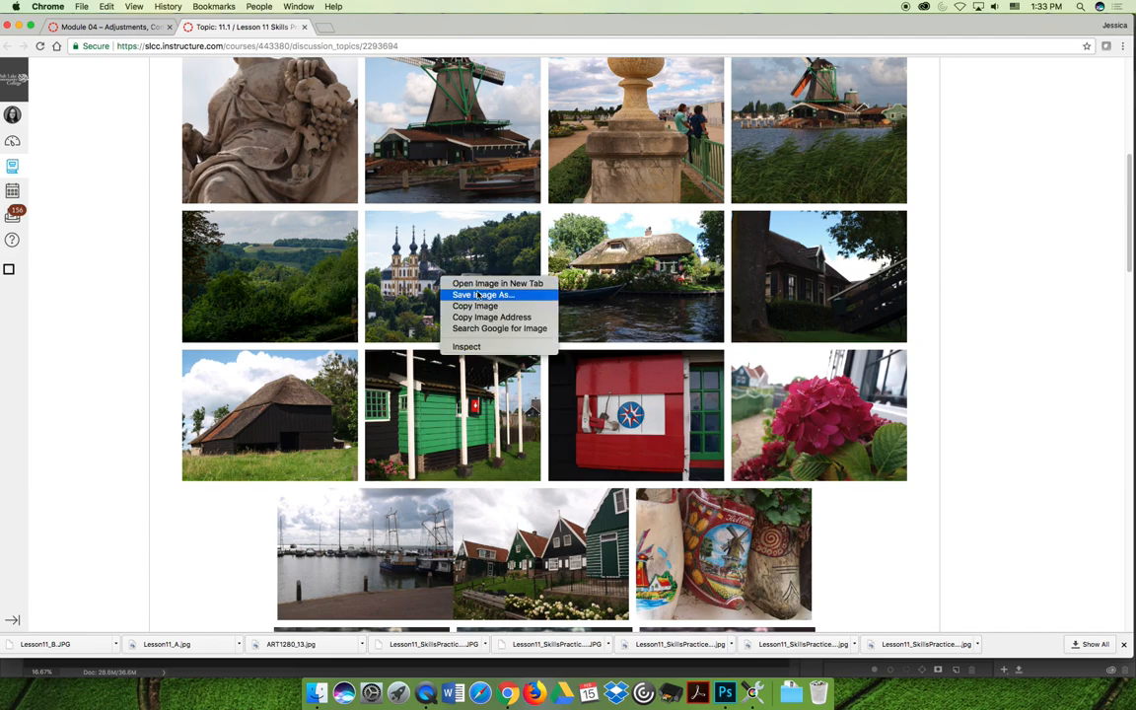
click(483, 296)
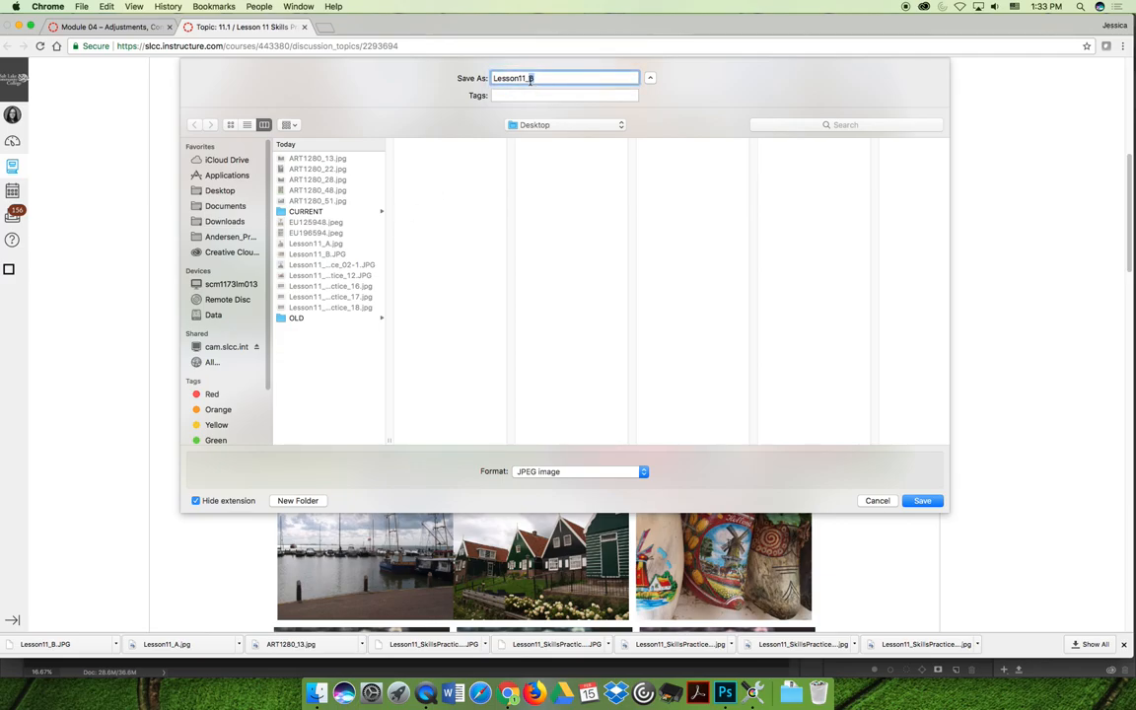
click(921, 500)
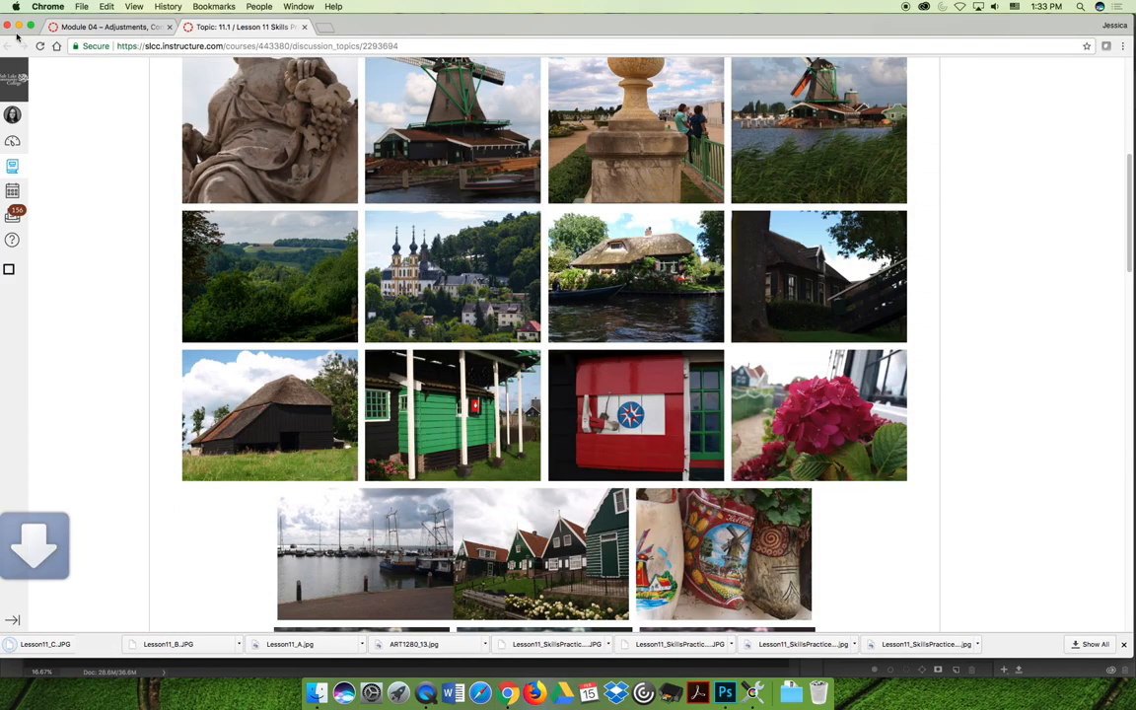
click(710, 690)
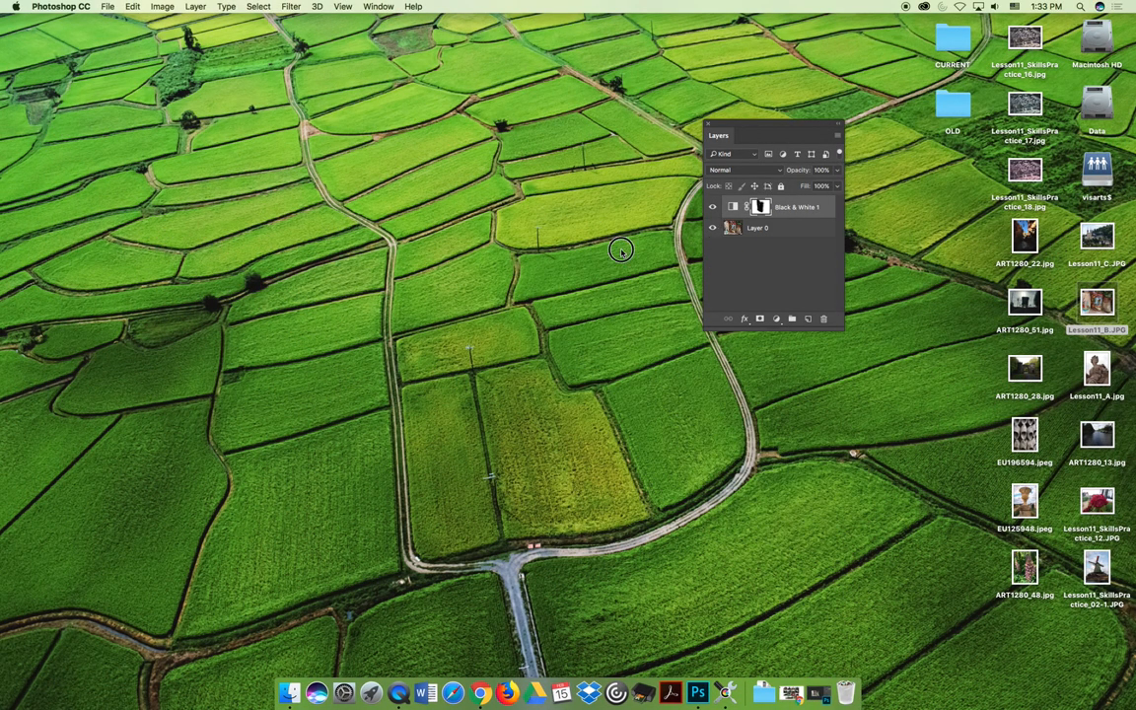
Open Lesson11_C.JPG from the desktop with Adobe Photoshop CC 2018
right_click(1096, 234)
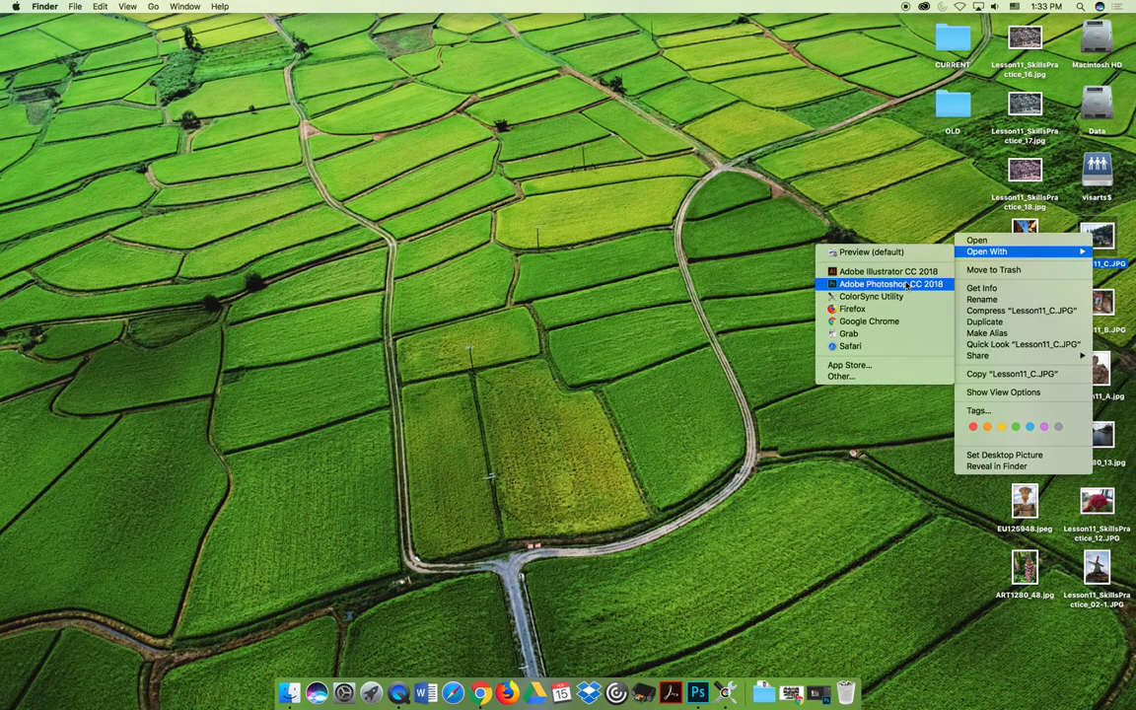
click(892, 284)
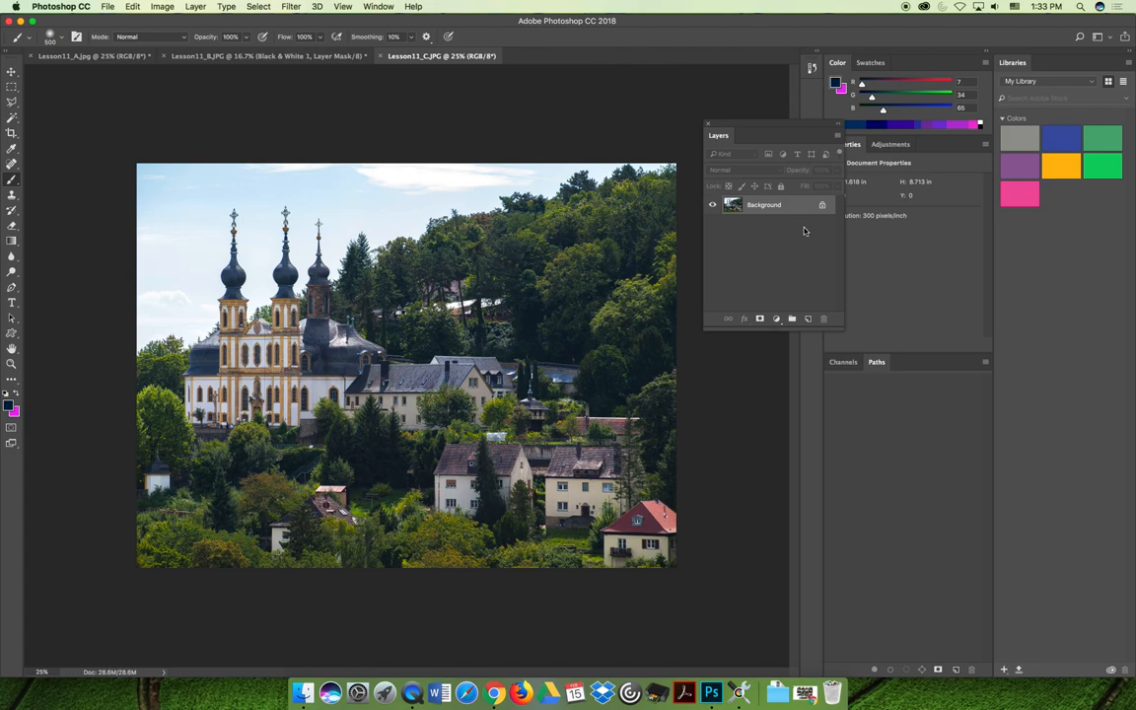
mouse_move(805, 236)
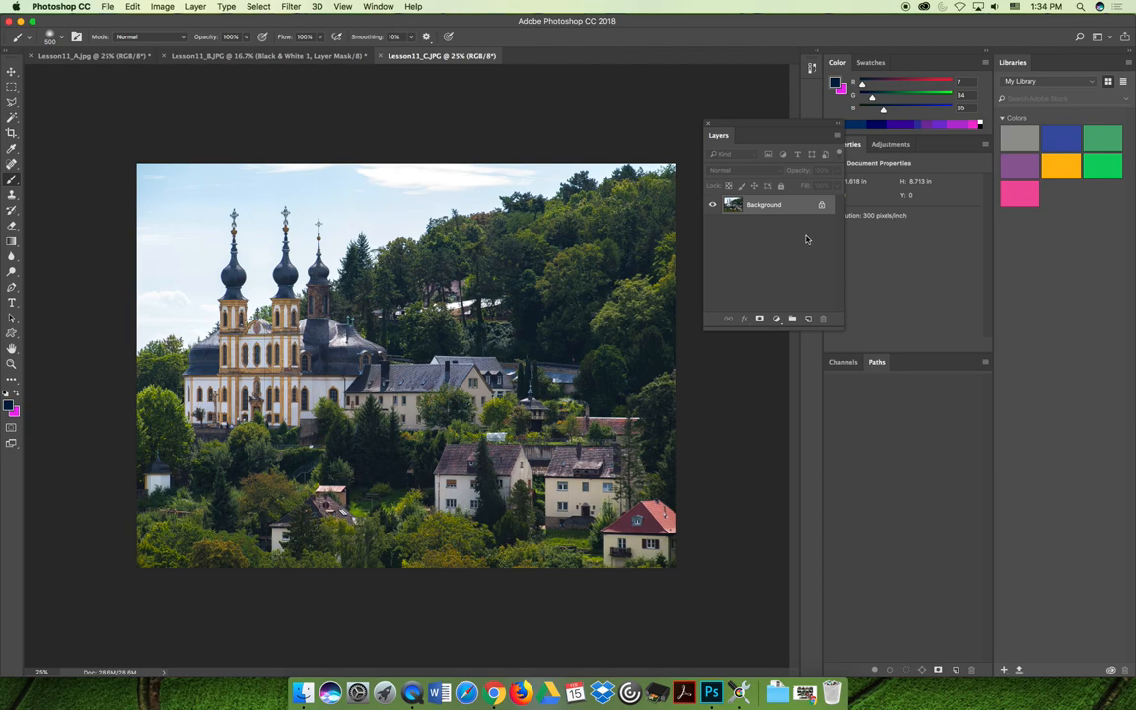
mouse_move(225, 90)
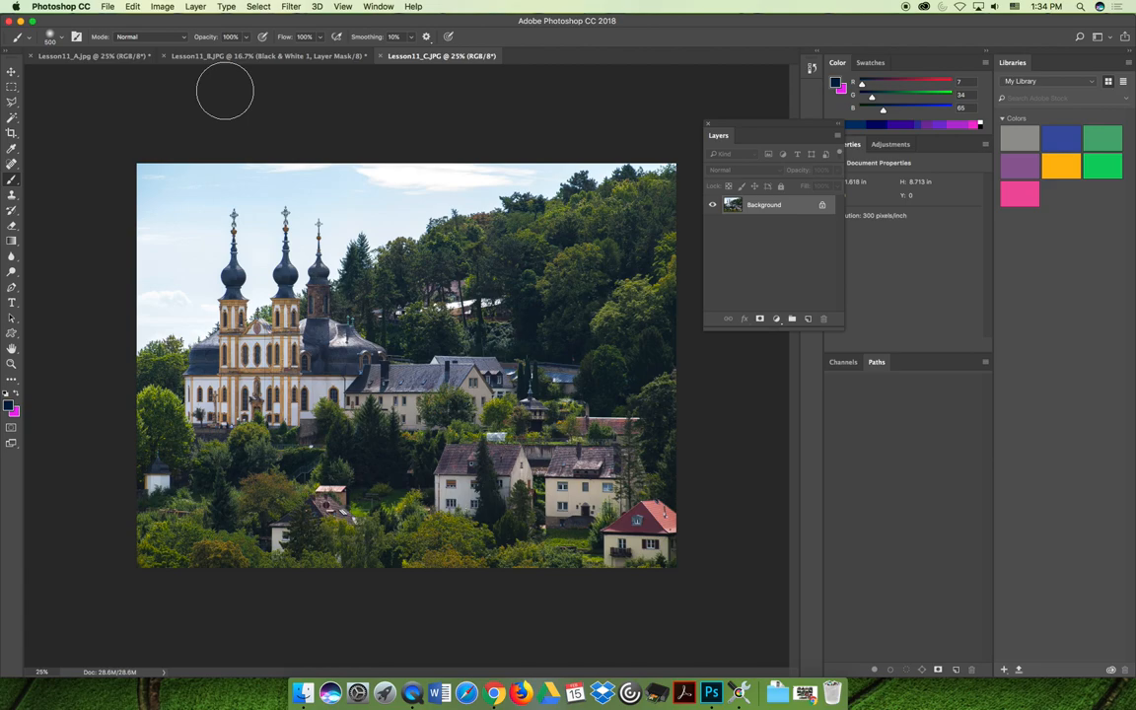
Unlock the Background layer so it becomes the editable Layer 0
click(162, 8)
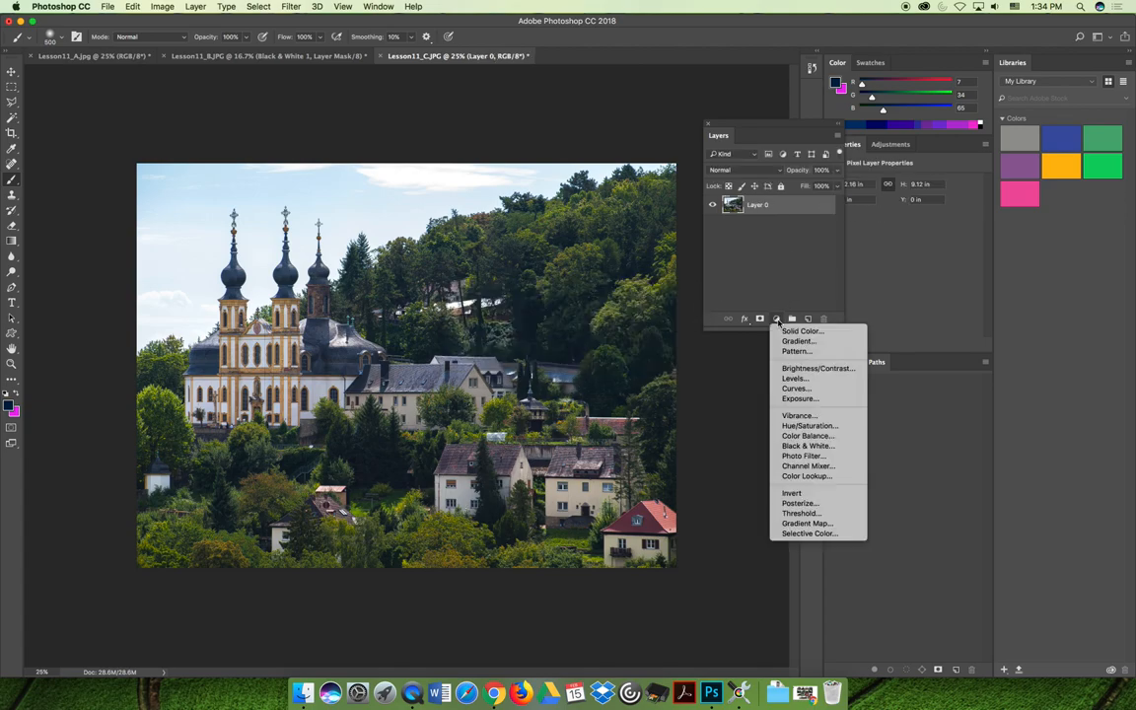
mouse_move(799, 341)
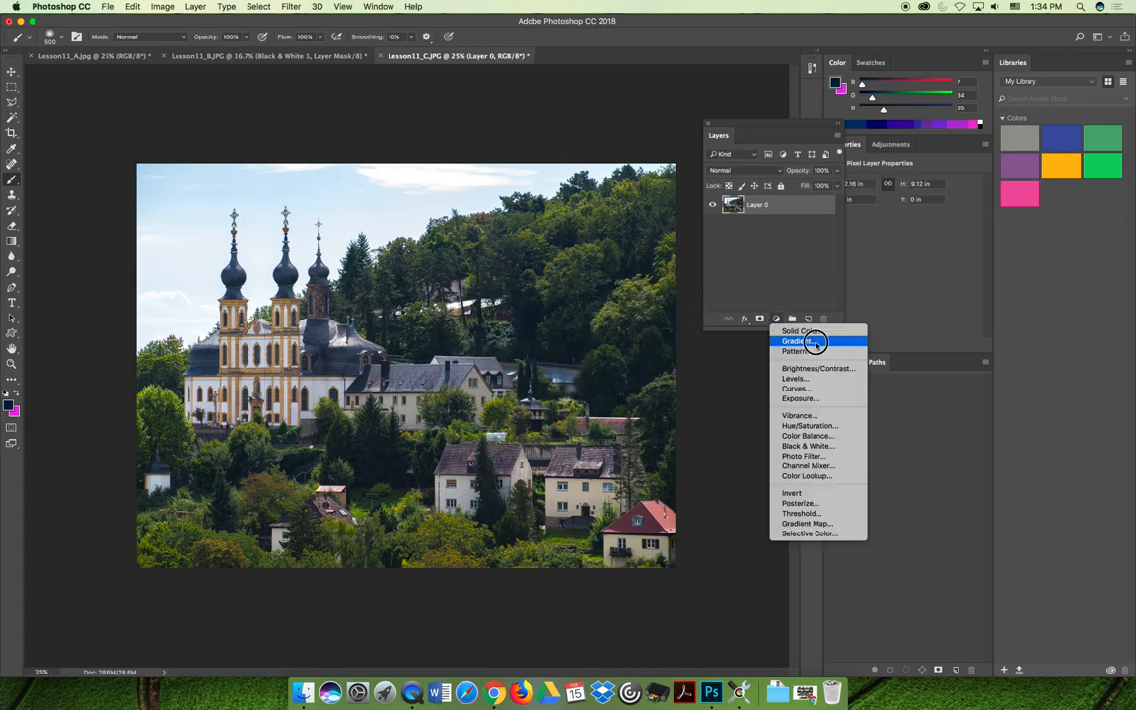
Add a Gradient Fill layer using the orange-yellow preset over the castle photo
click(800, 339)
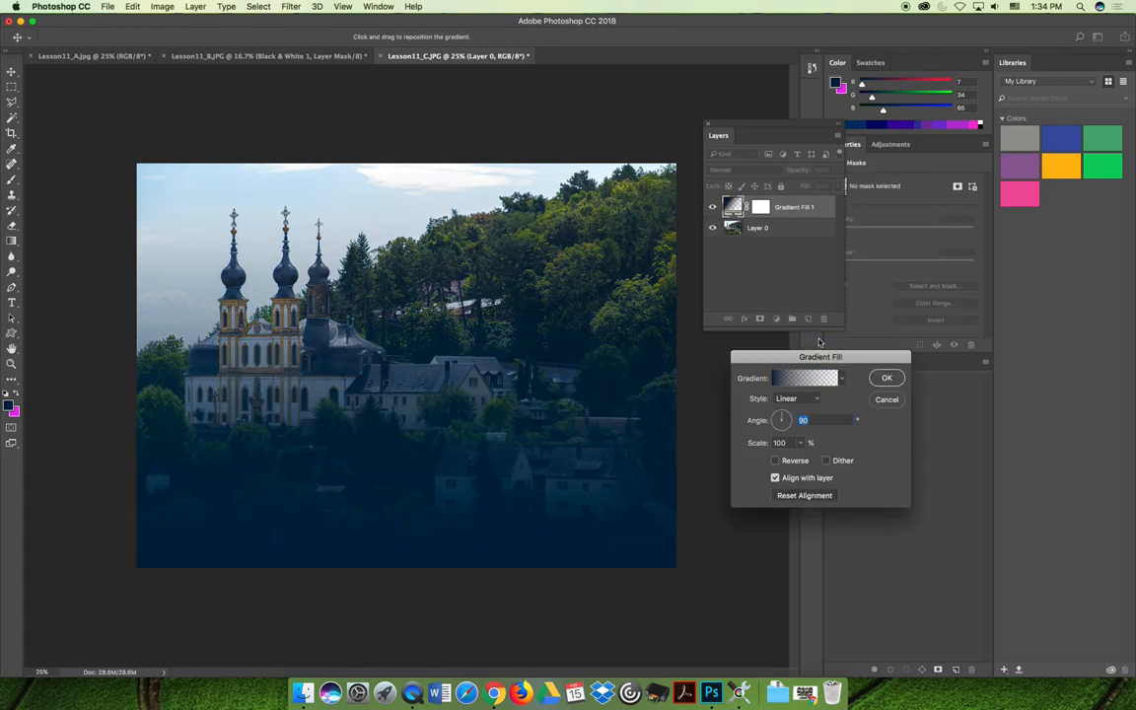
mouse_move(842, 390)
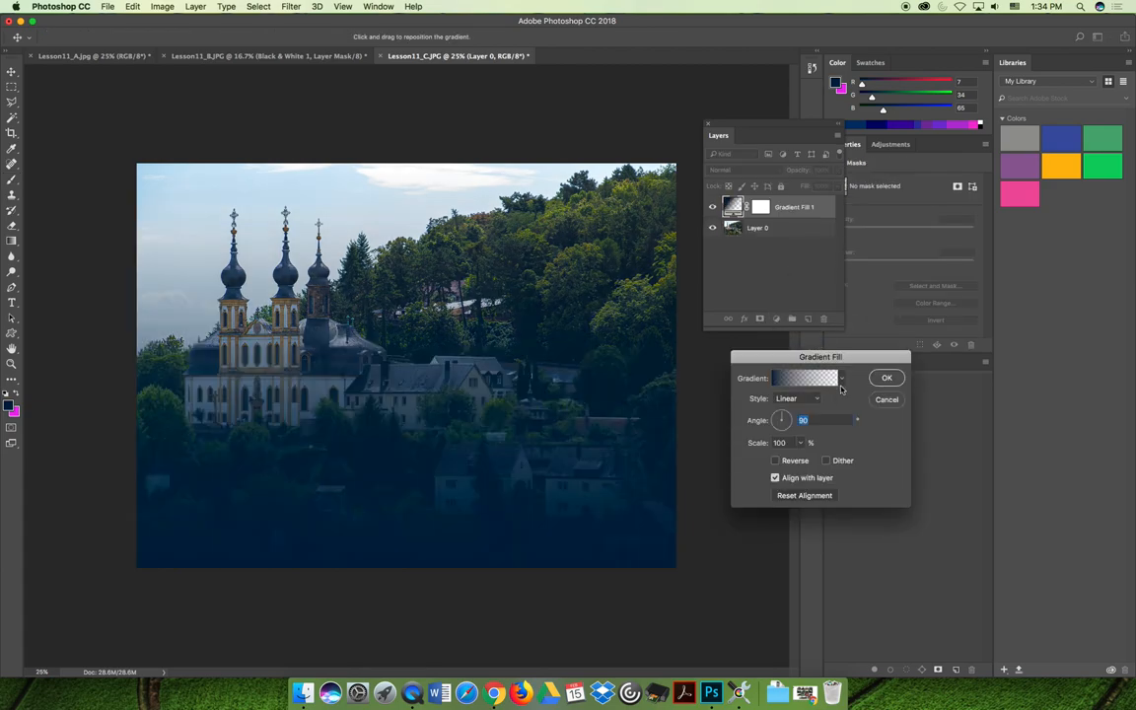
click(840, 379)
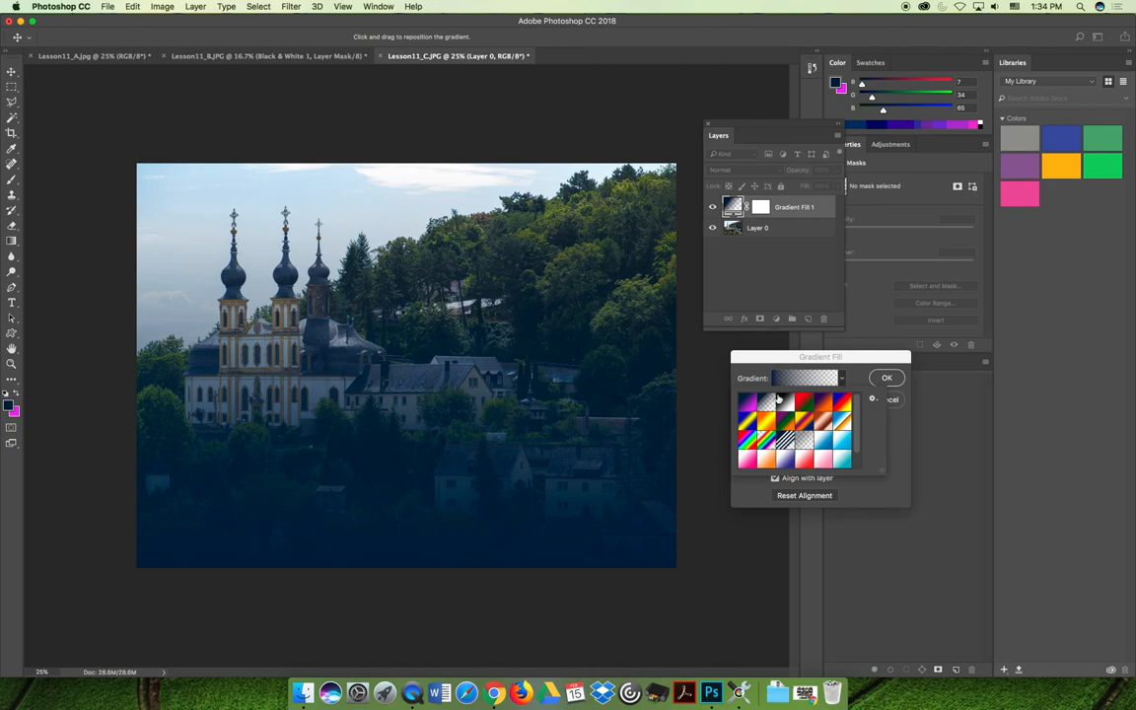
click(747, 402)
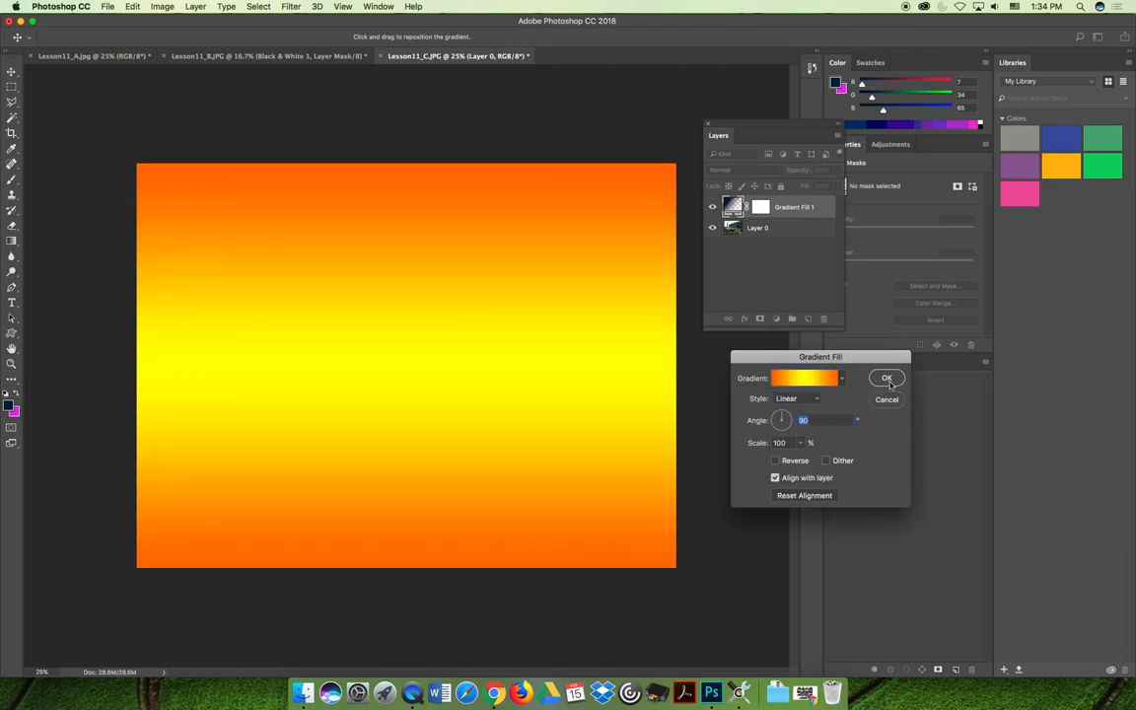
click(885, 379)
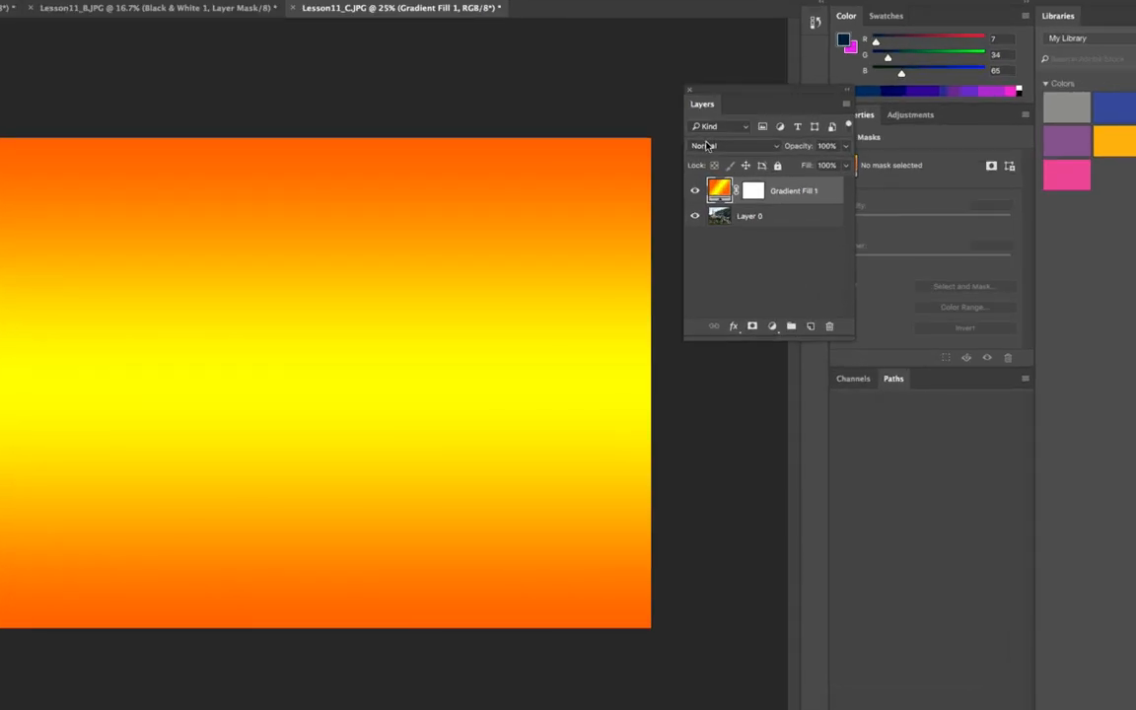
Preview Color, Saturation, Hue, Subtract and Exclusion blend modes, settling on Difference
click(729, 146)
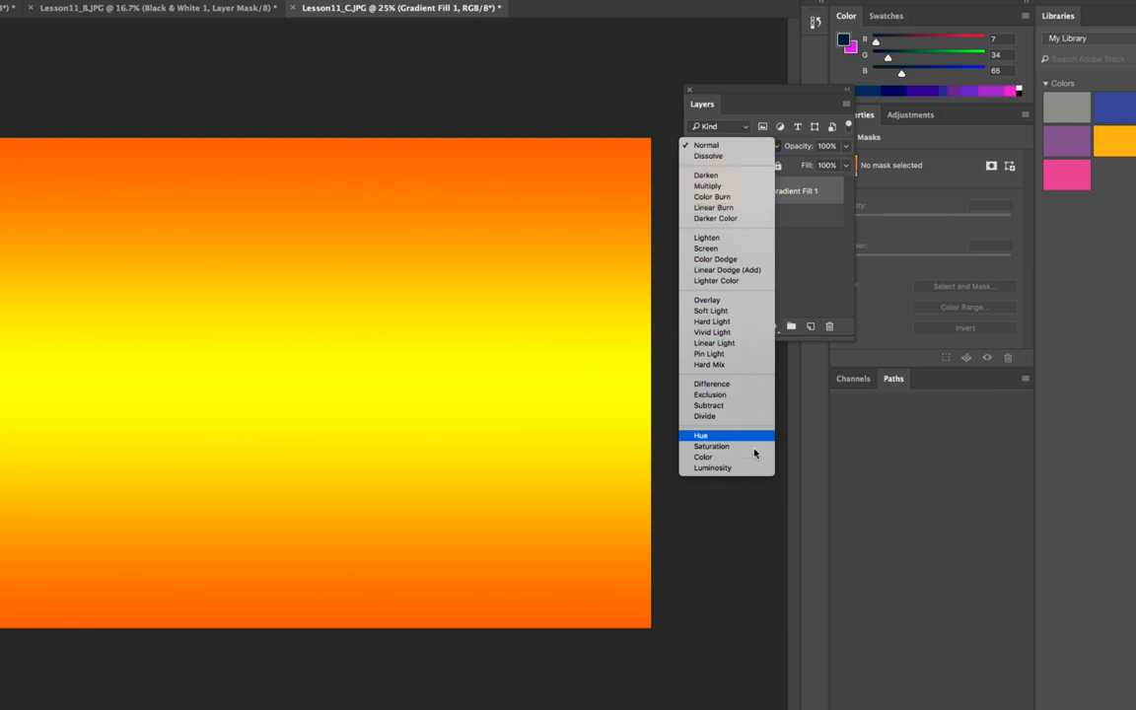
click(702, 458)
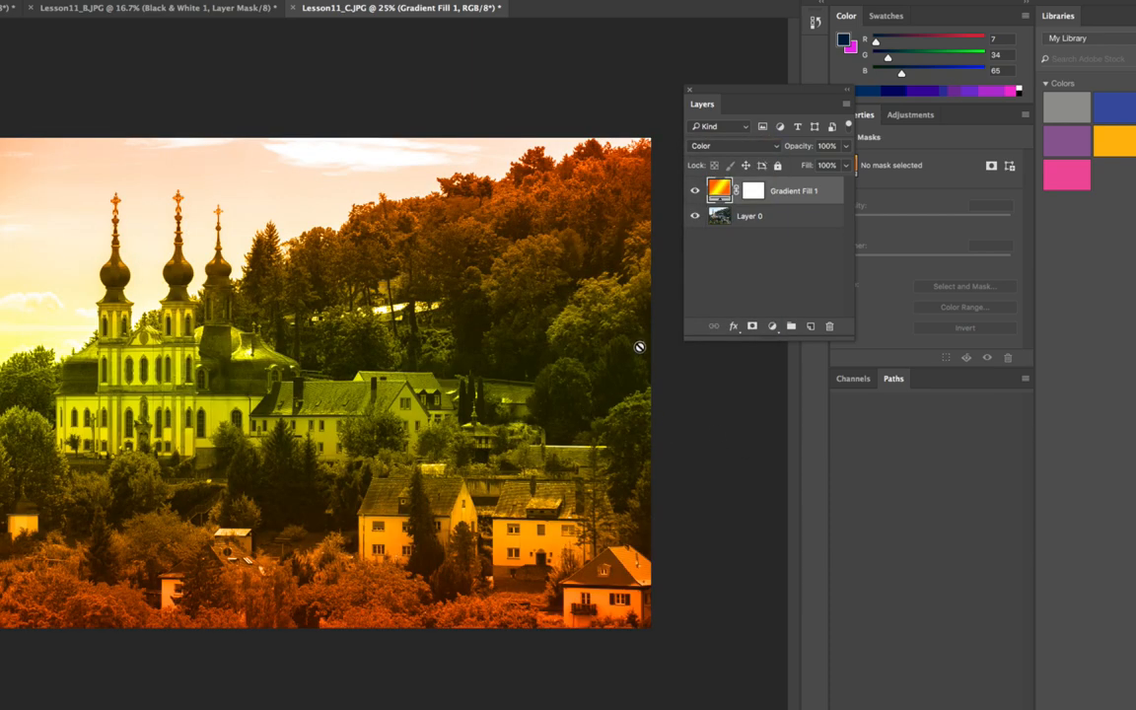
click(734, 146)
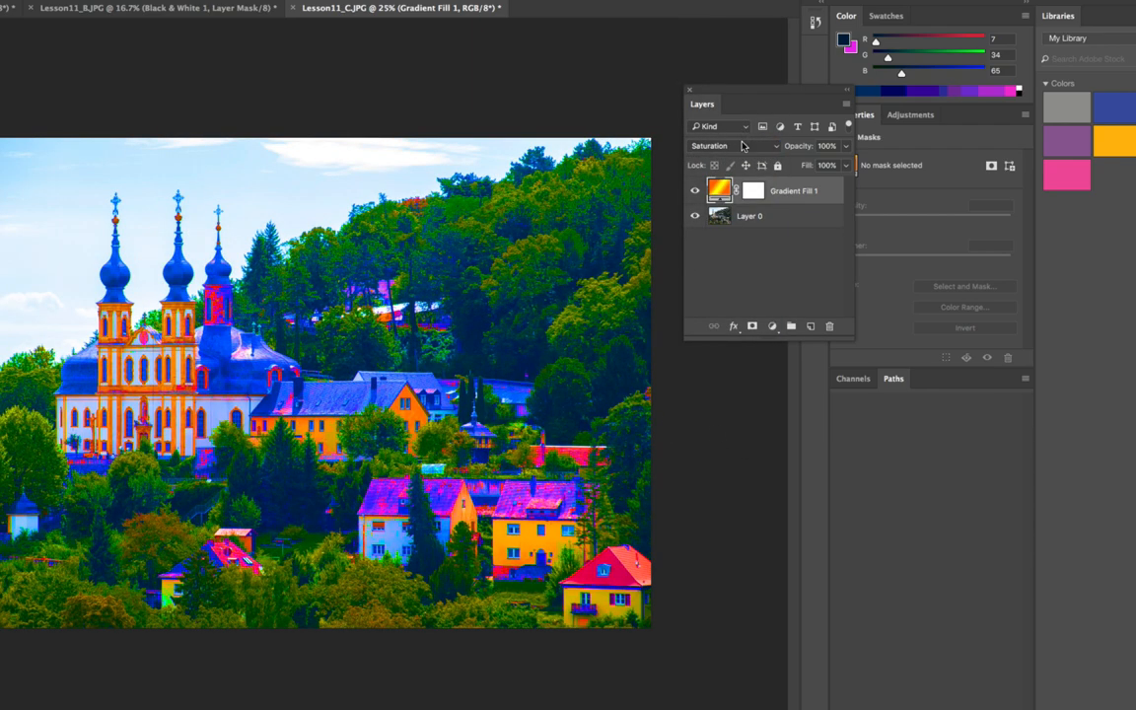
click(720, 146)
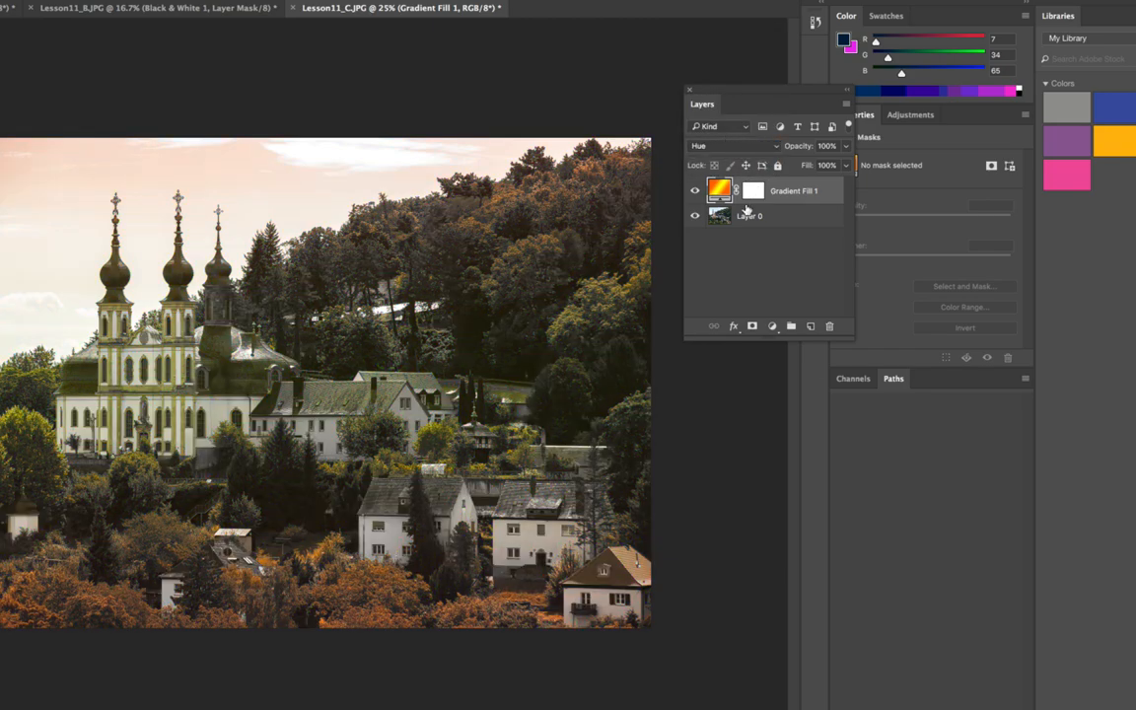
click(734, 146)
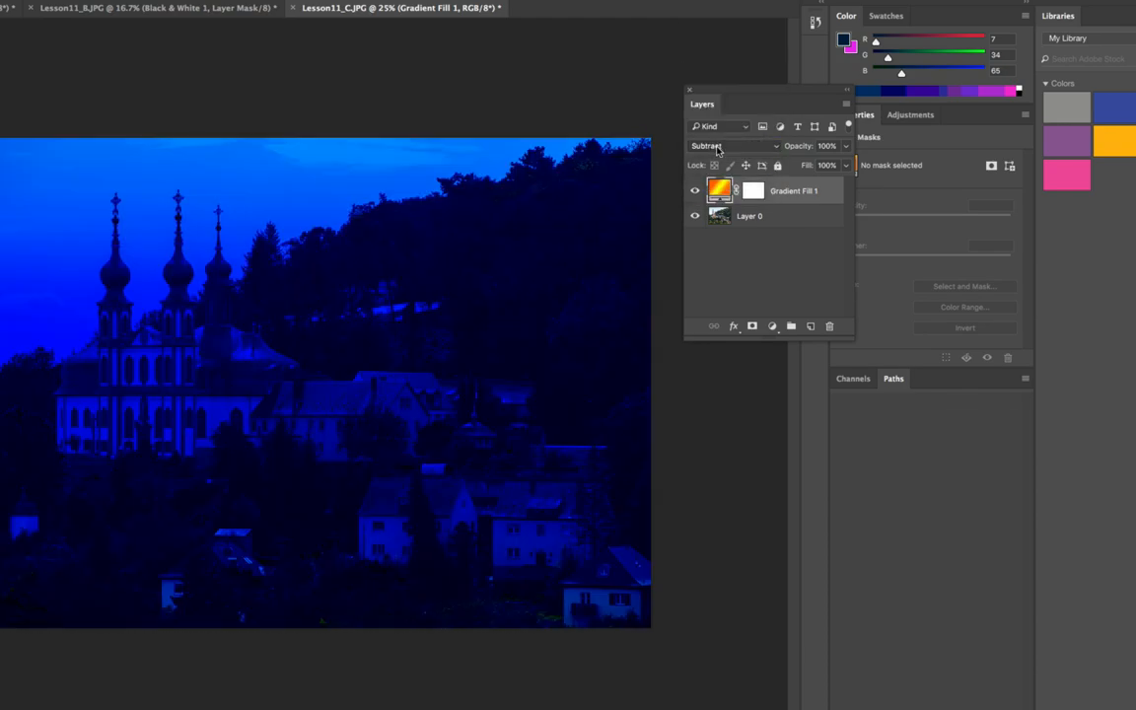
click(734, 146)
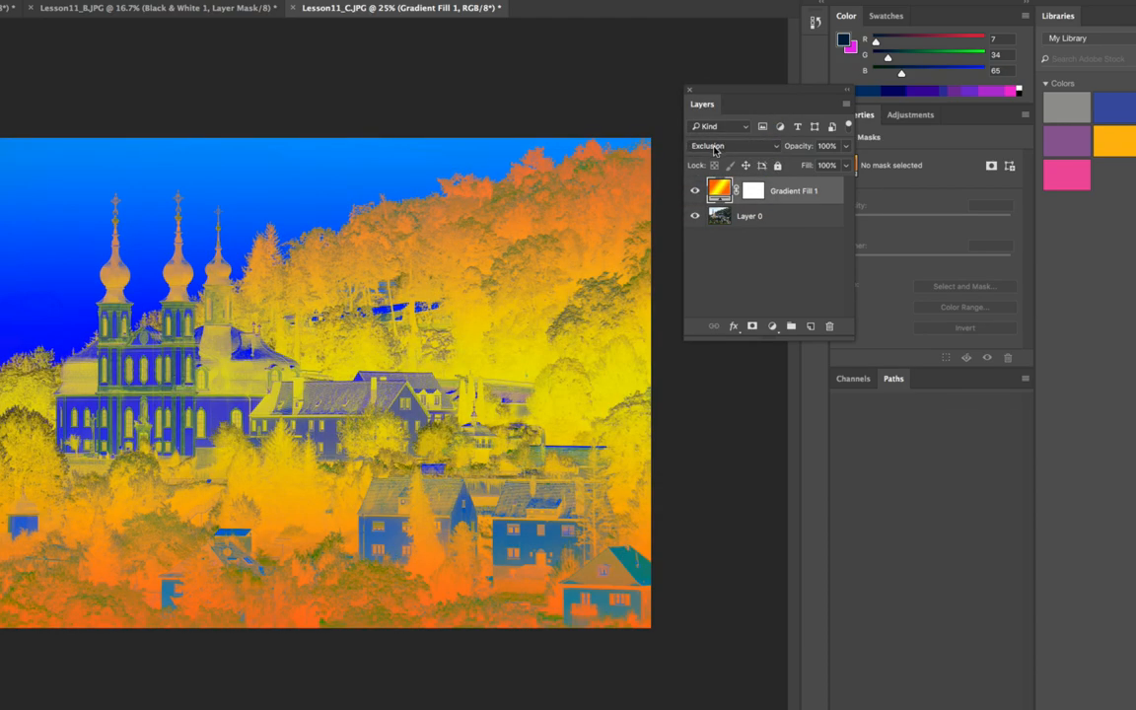
click(720, 146)
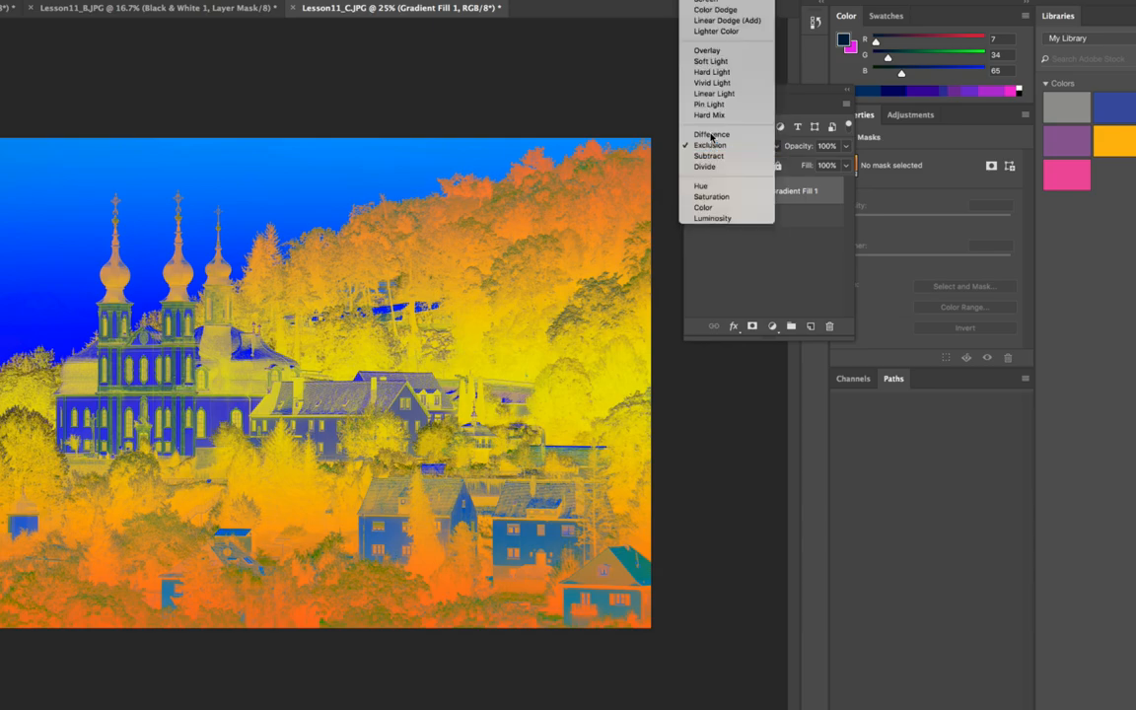
click(710, 134)
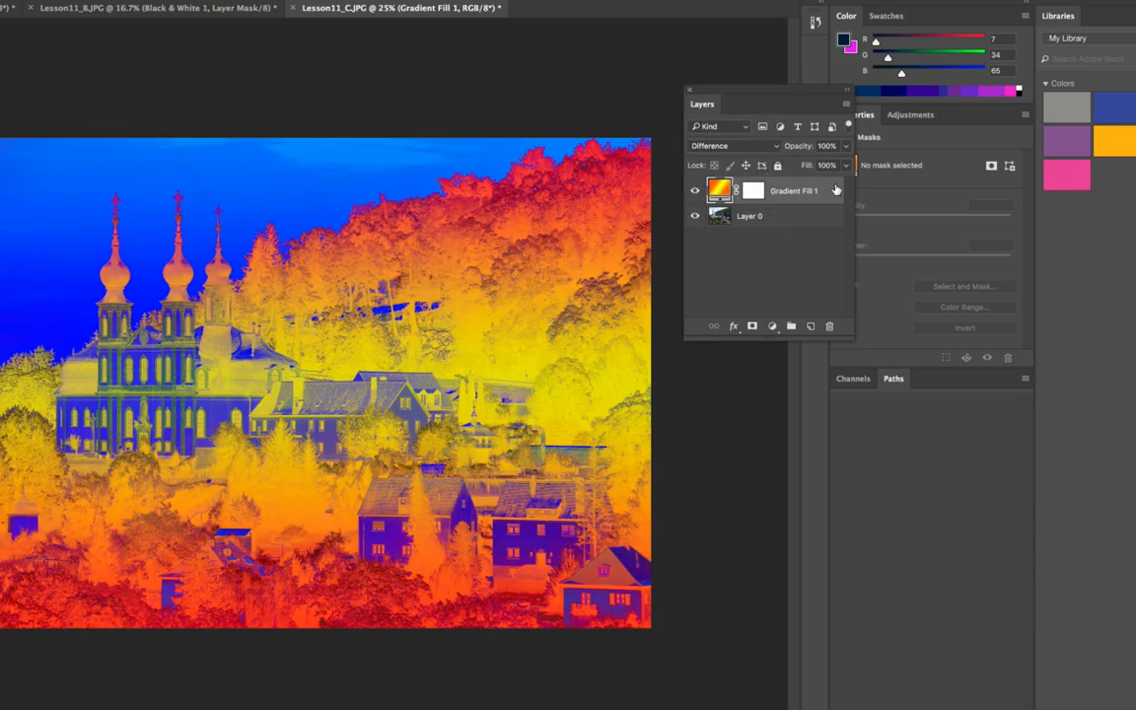
Lower the gradient layer's fill to about 43%, then restore it to 100%
click(825, 166)
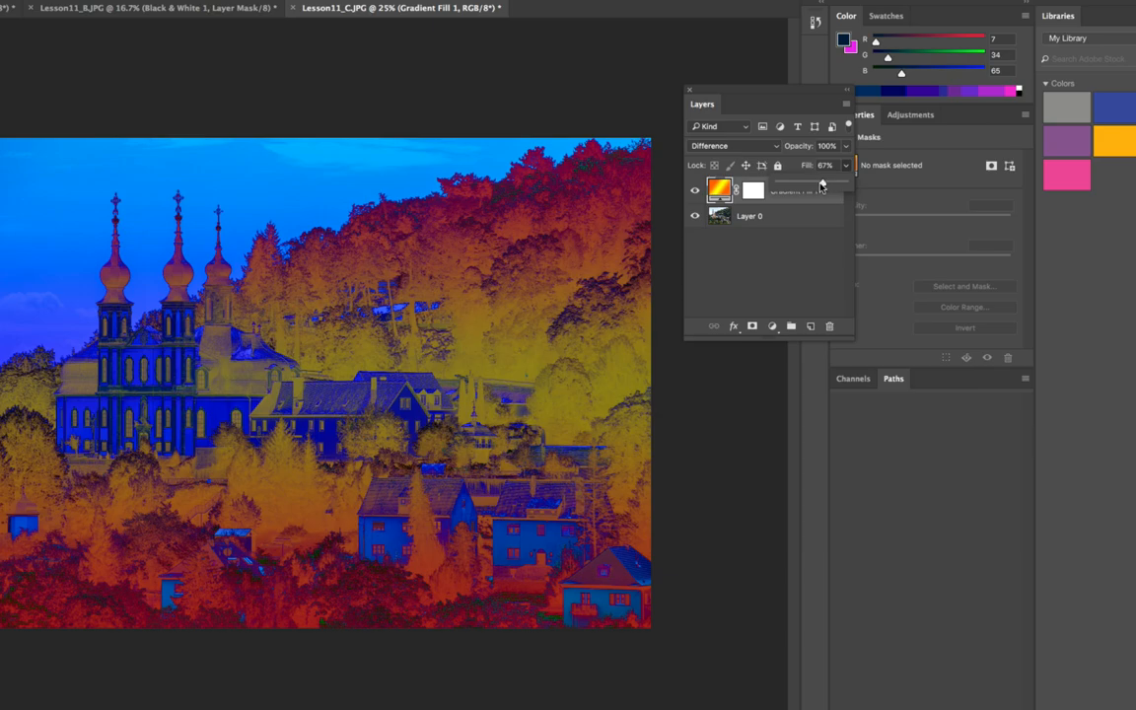
drag(818, 184, 809, 183)
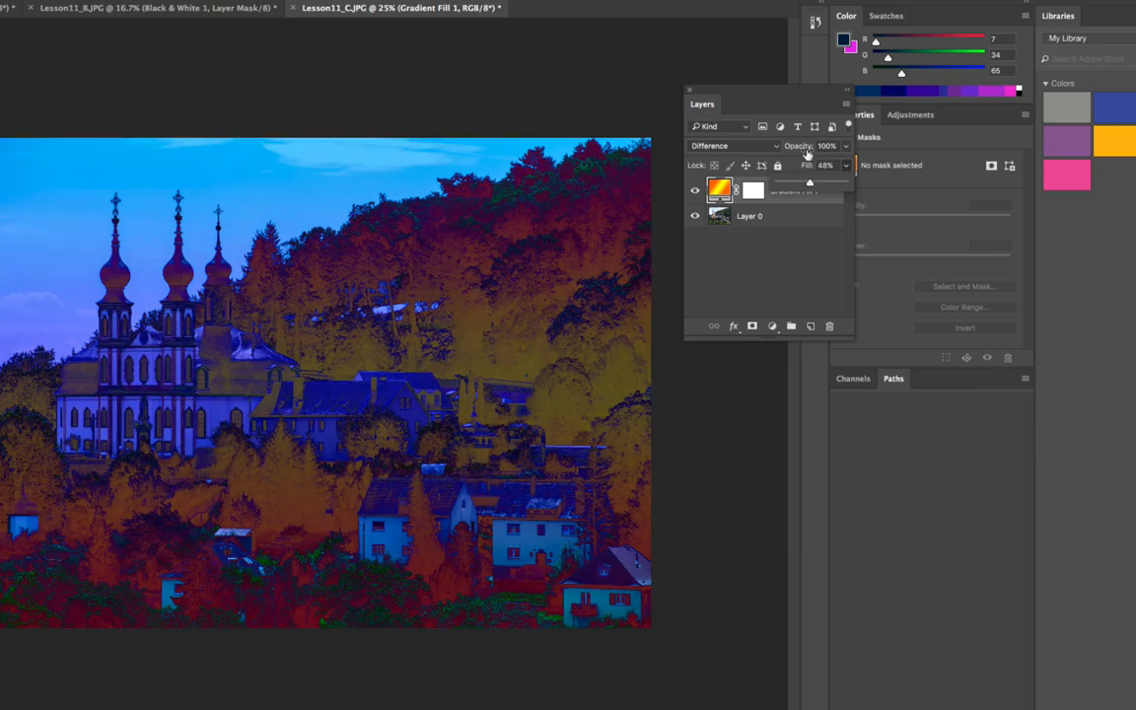
drag(844, 154, 818, 154)
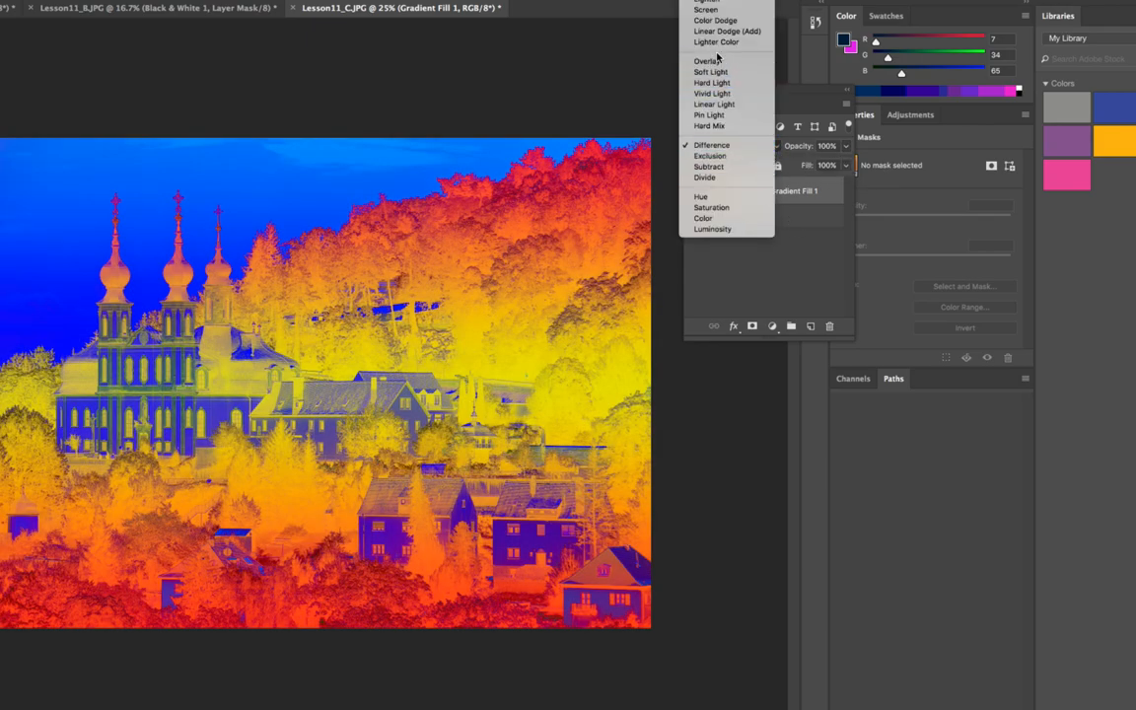
Preview the gradient layer in Overlay and then Multiply blend modes
click(706, 59)
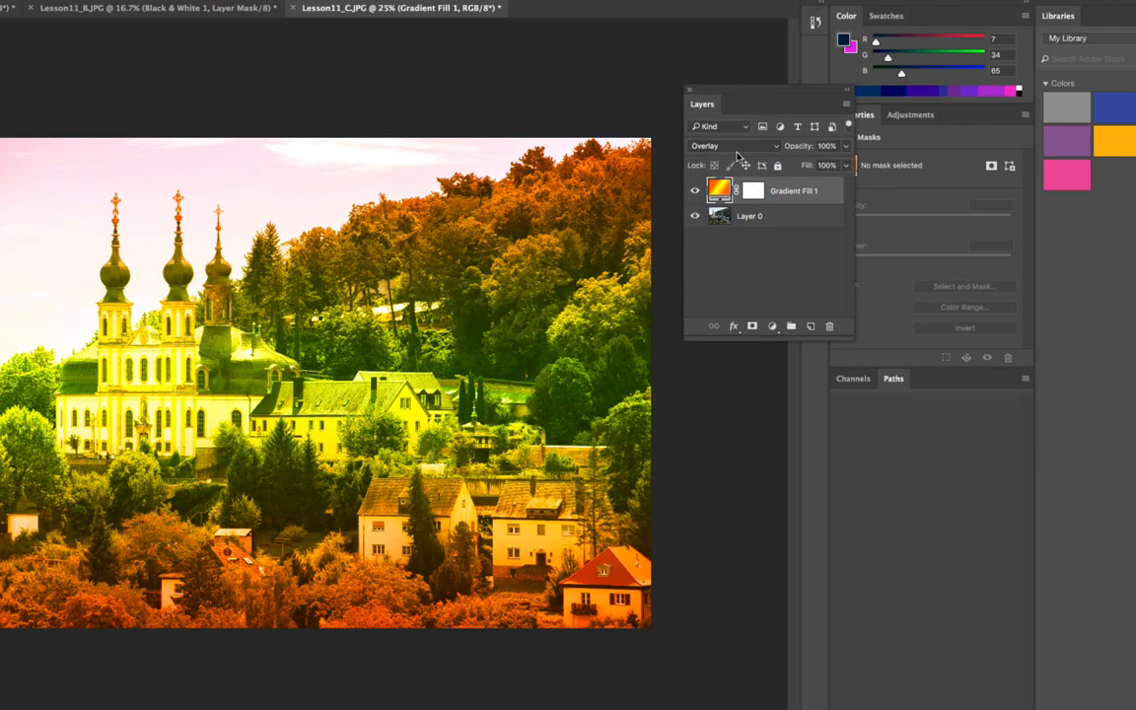
click(733, 146)
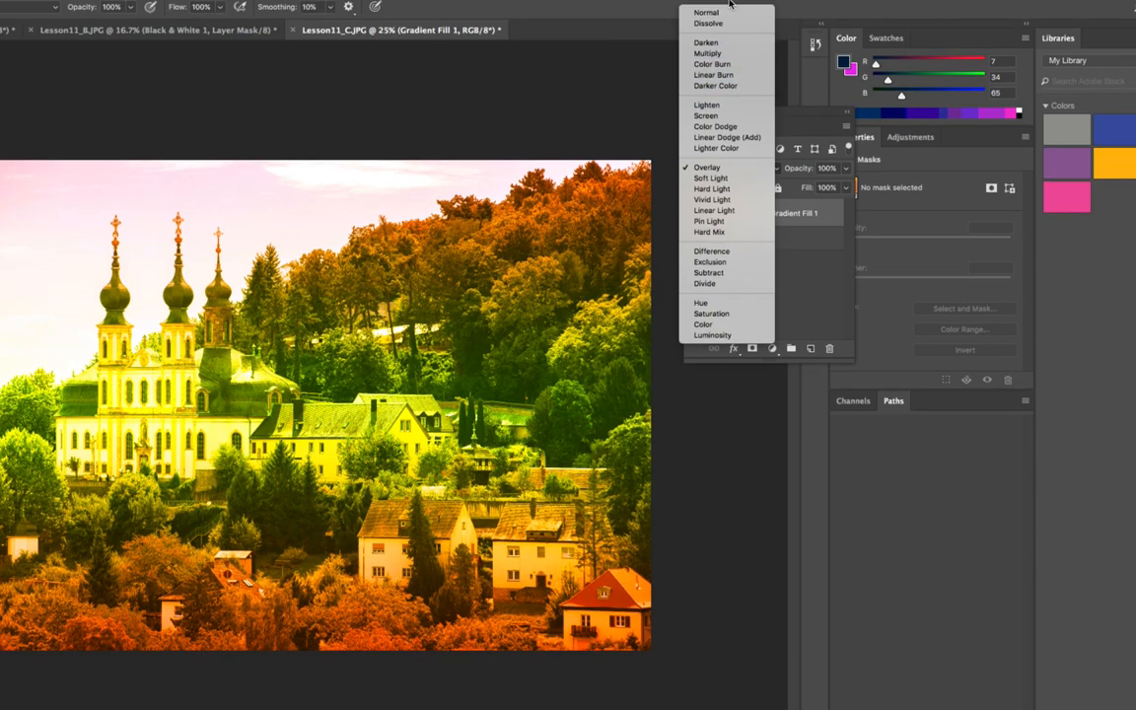
click(706, 53)
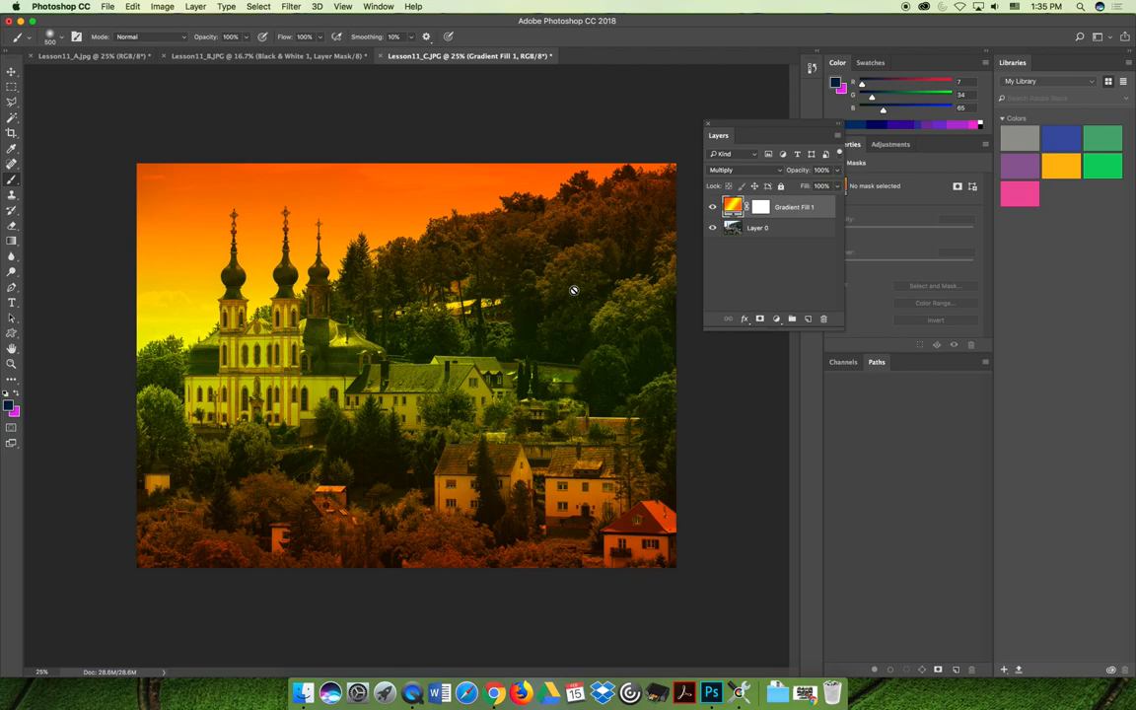
Delete the Gradient Fill 1 layer, restoring the photo's original colors
click(825, 318)
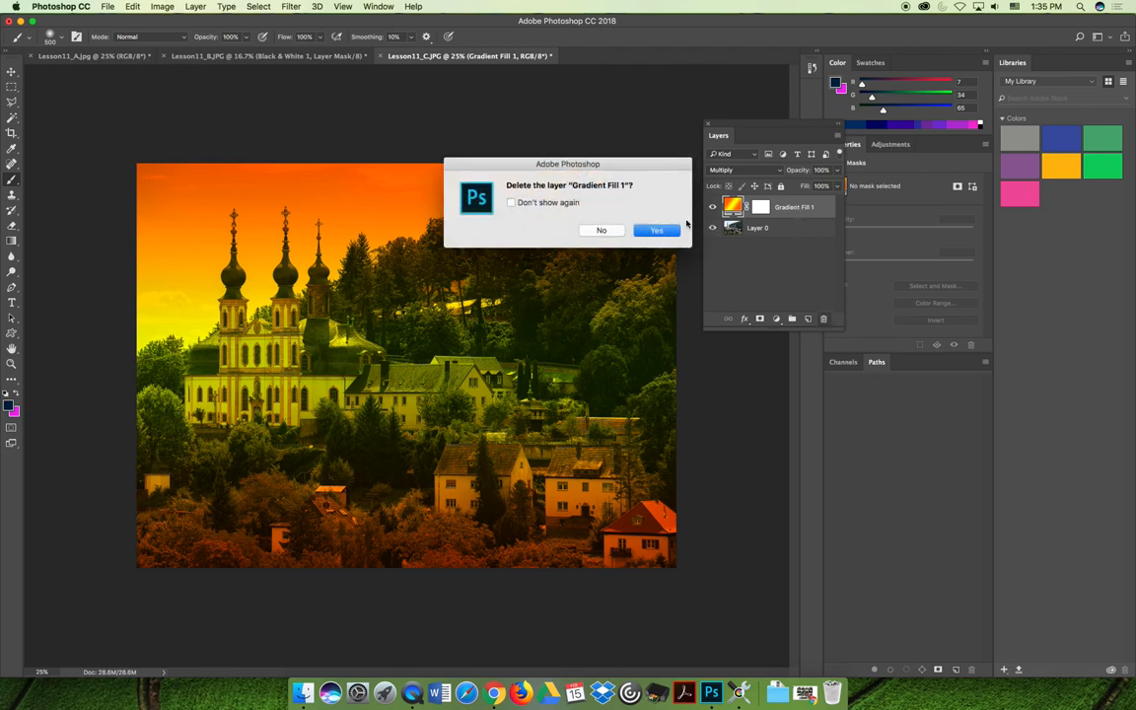
click(657, 229)
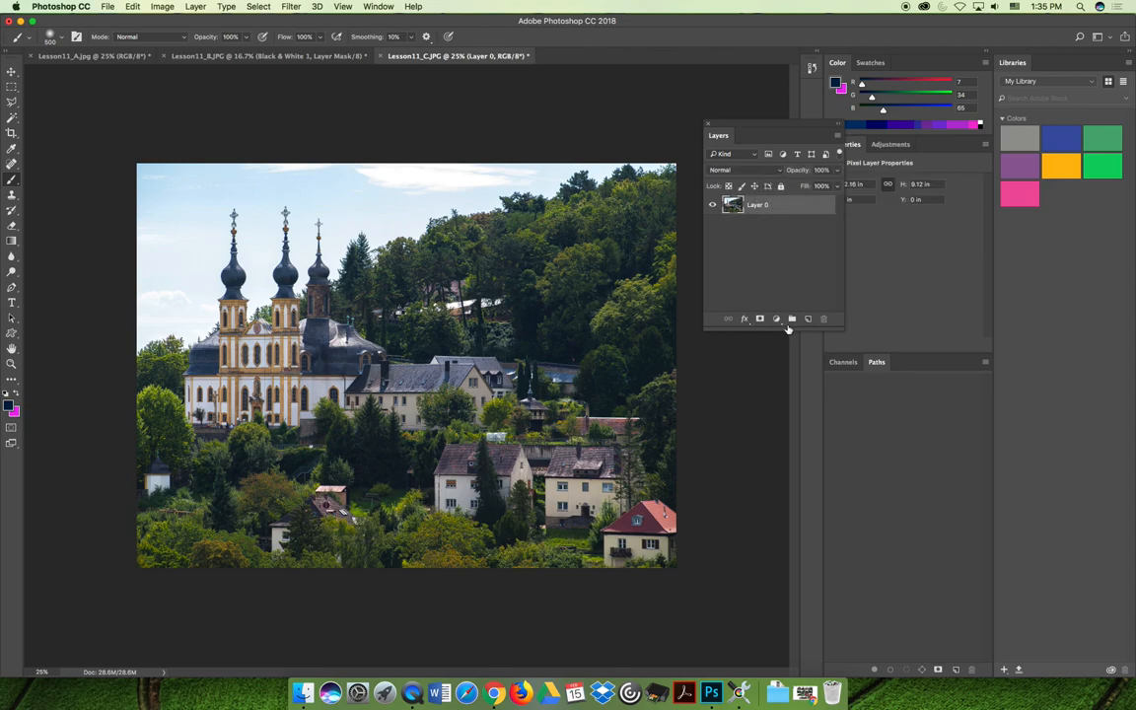
click(777, 320)
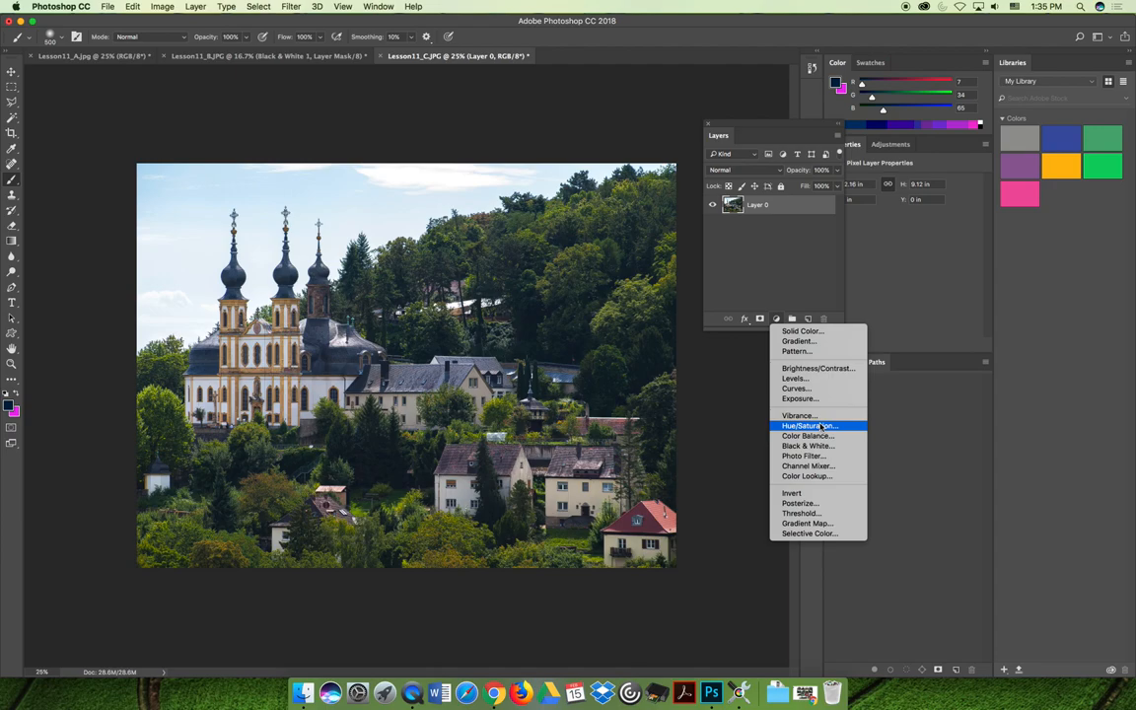
mouse_move(799, 414)
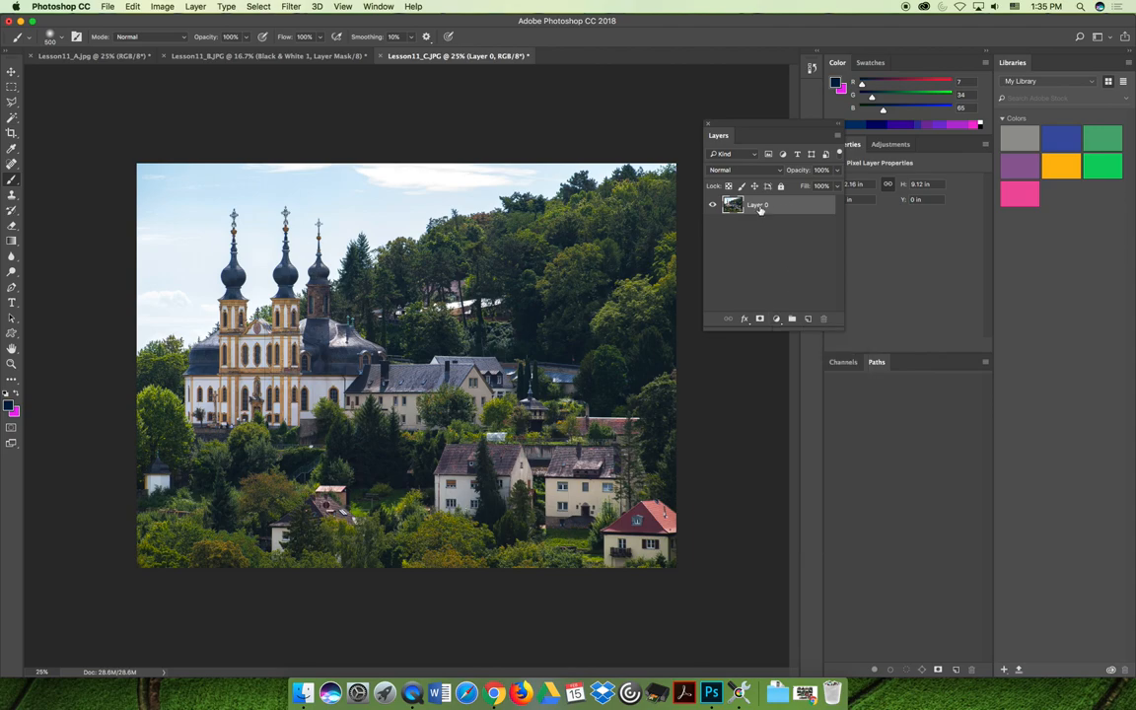
mouse_move(759, 207)
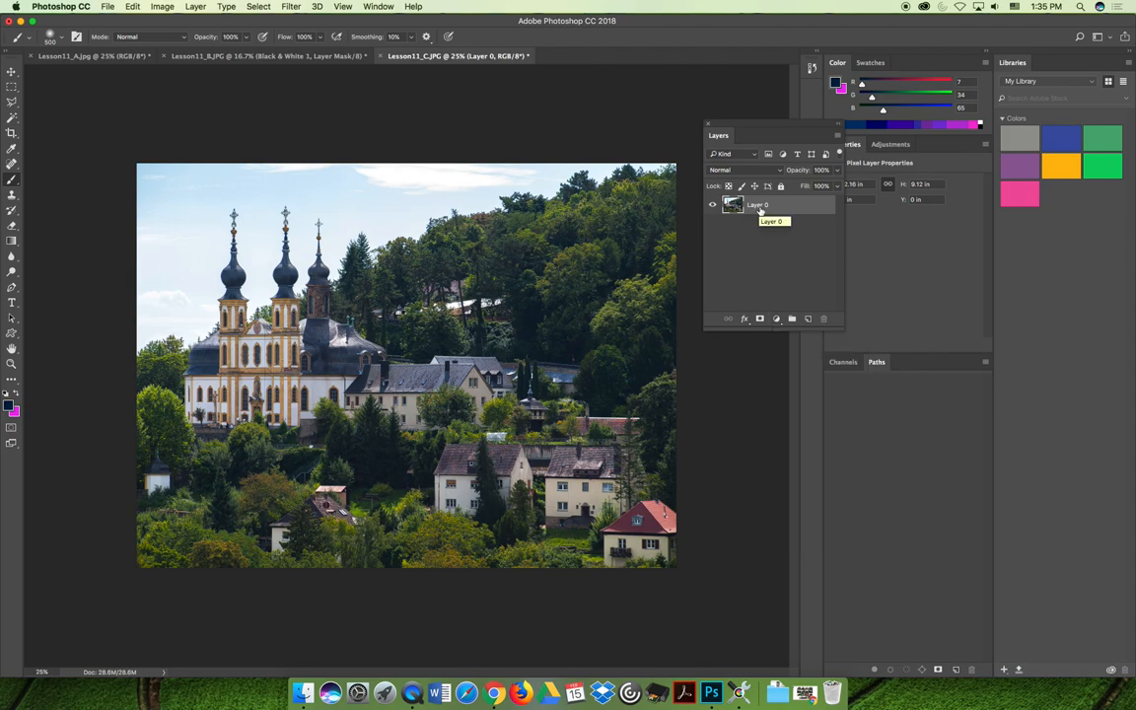
Convert Layer 0 into an embedded smart object via its context menu
right_click(759, 205)
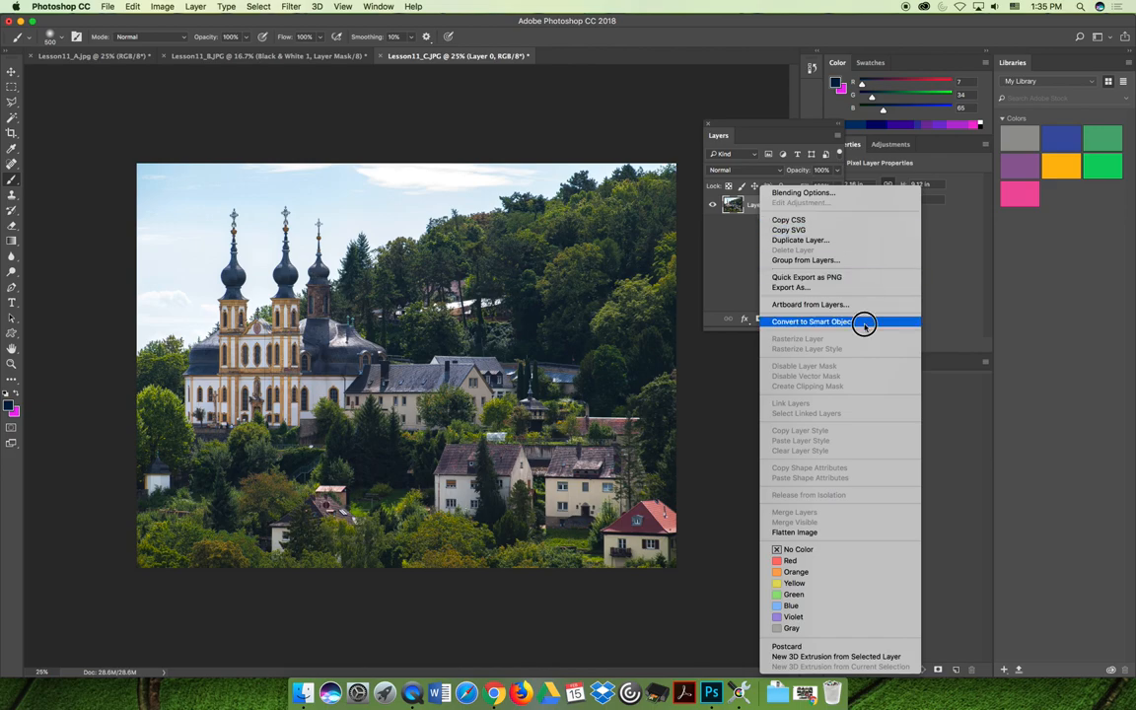
click(813, 321)
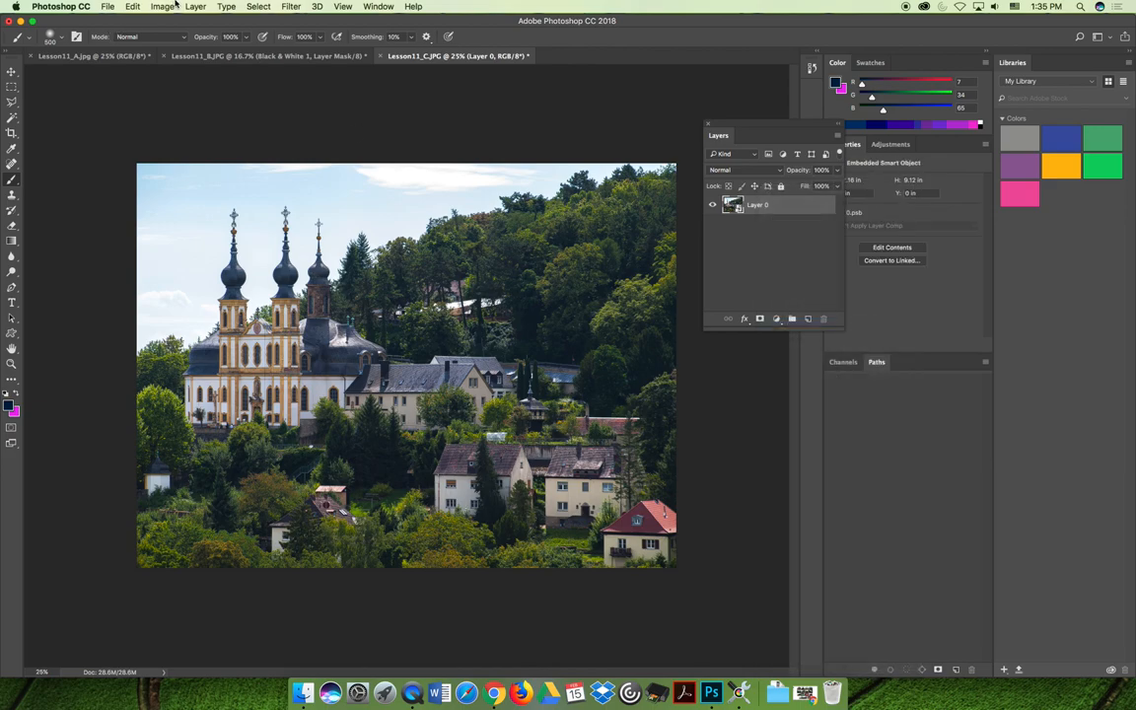
click(162, 8)
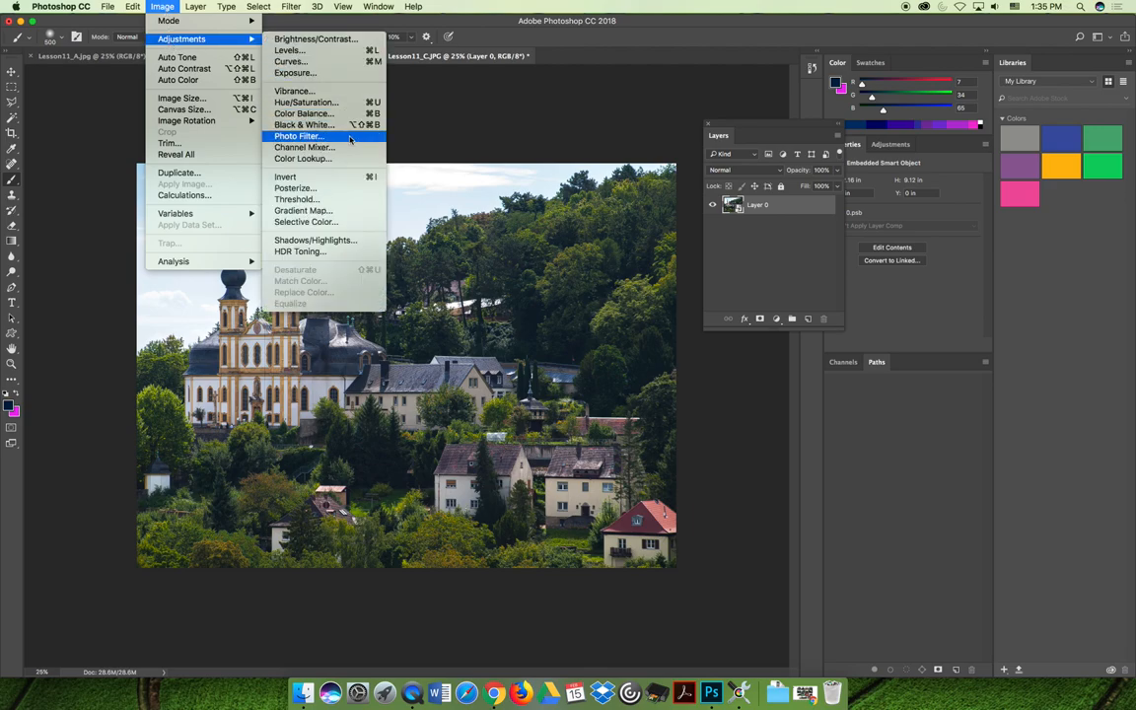
Apply a Gradient Map with the purple-red-yellow preset as a smart filter on Layer 0
click(303, 209)
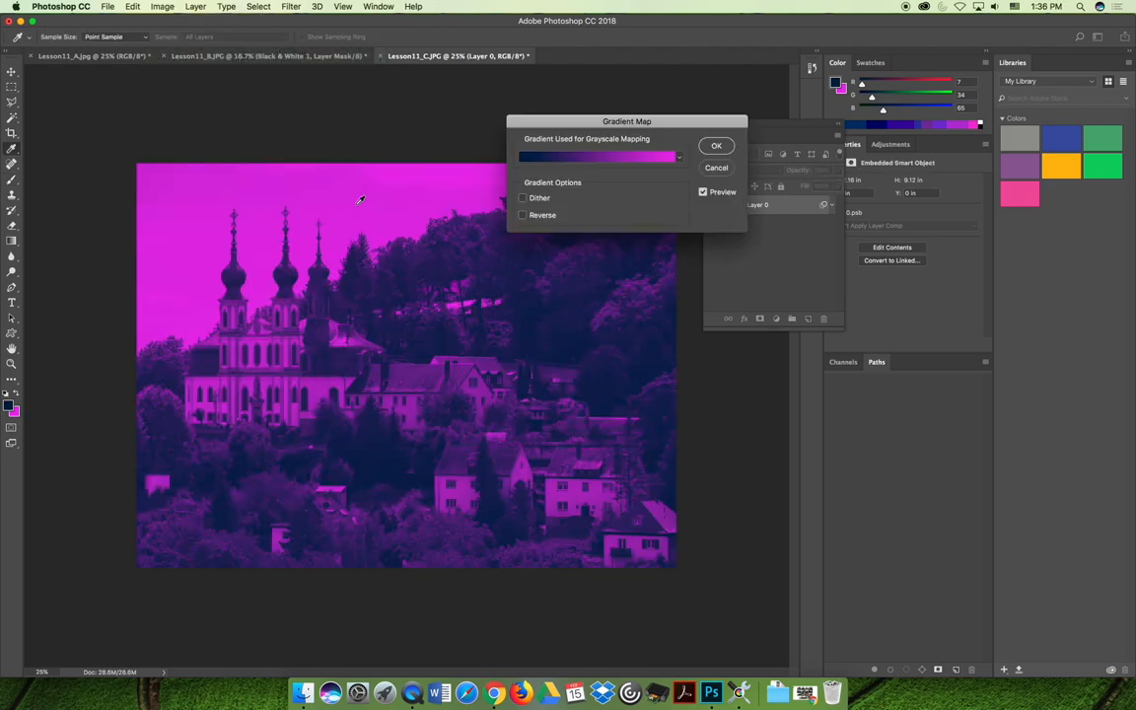
click(678, 158)
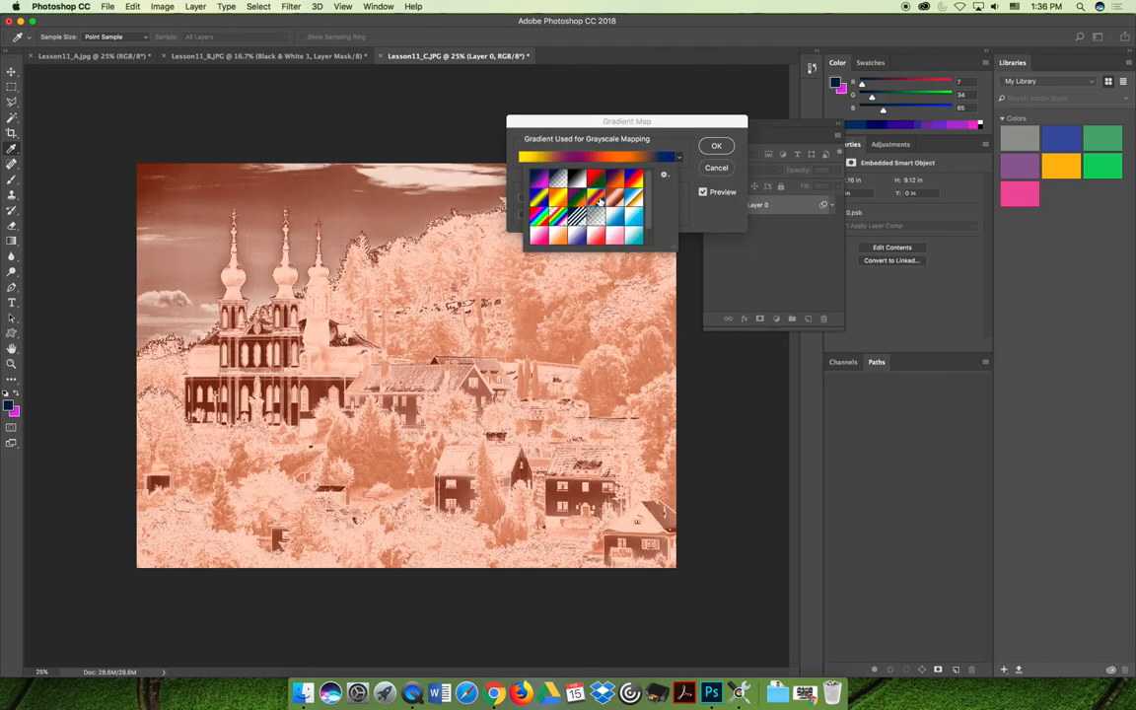
click(590, 201)
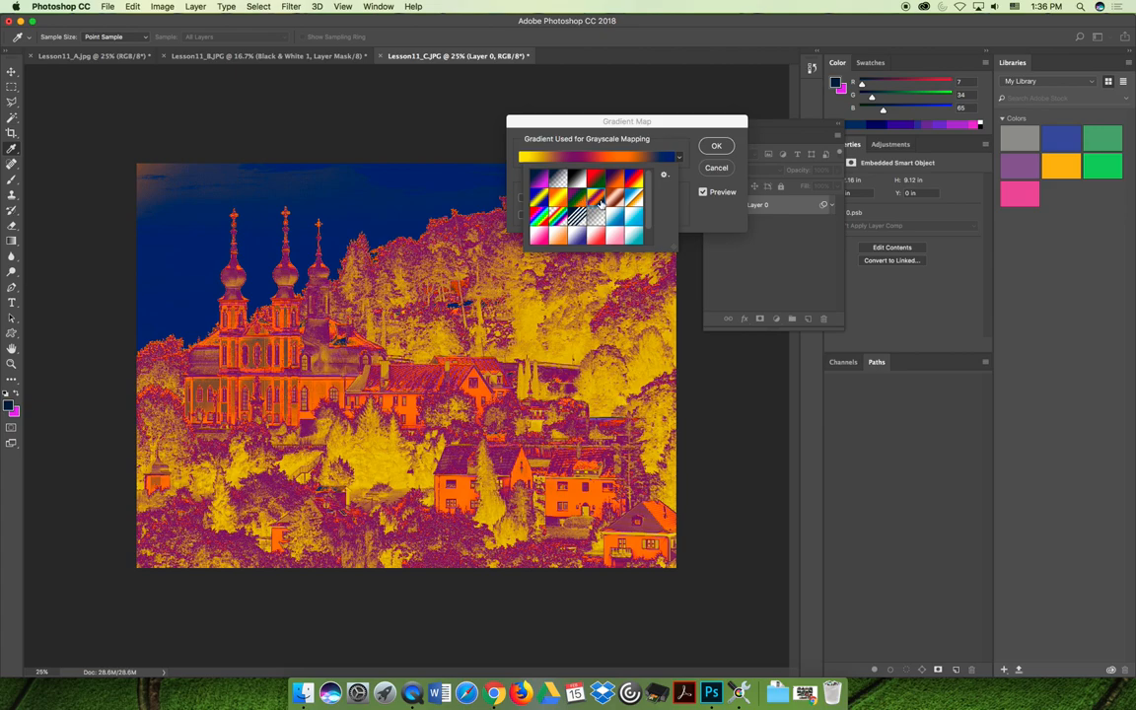
mouse_move(600, 209)
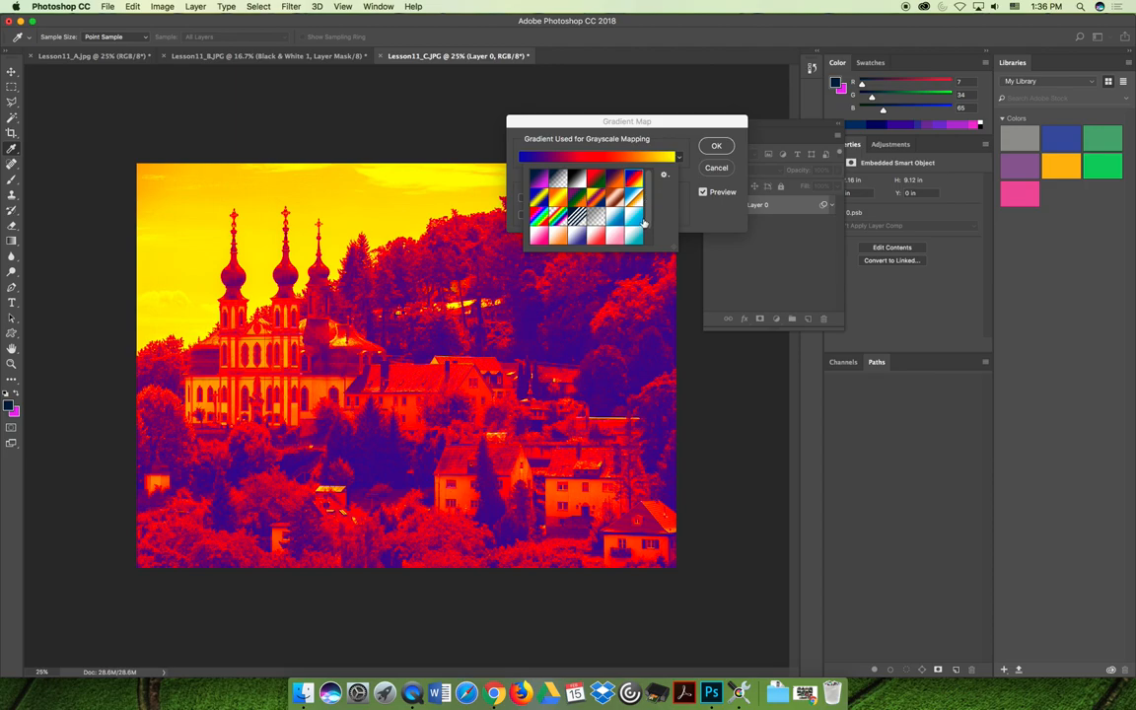
mouse_move(641, 225)
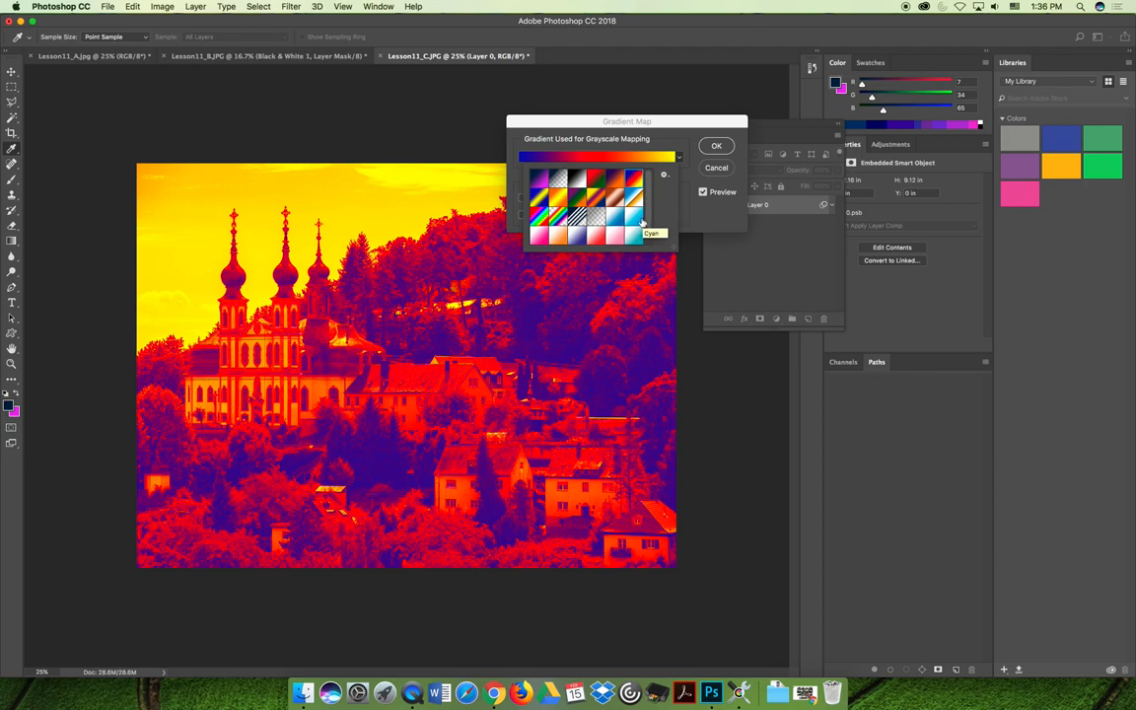
click(679, 158)
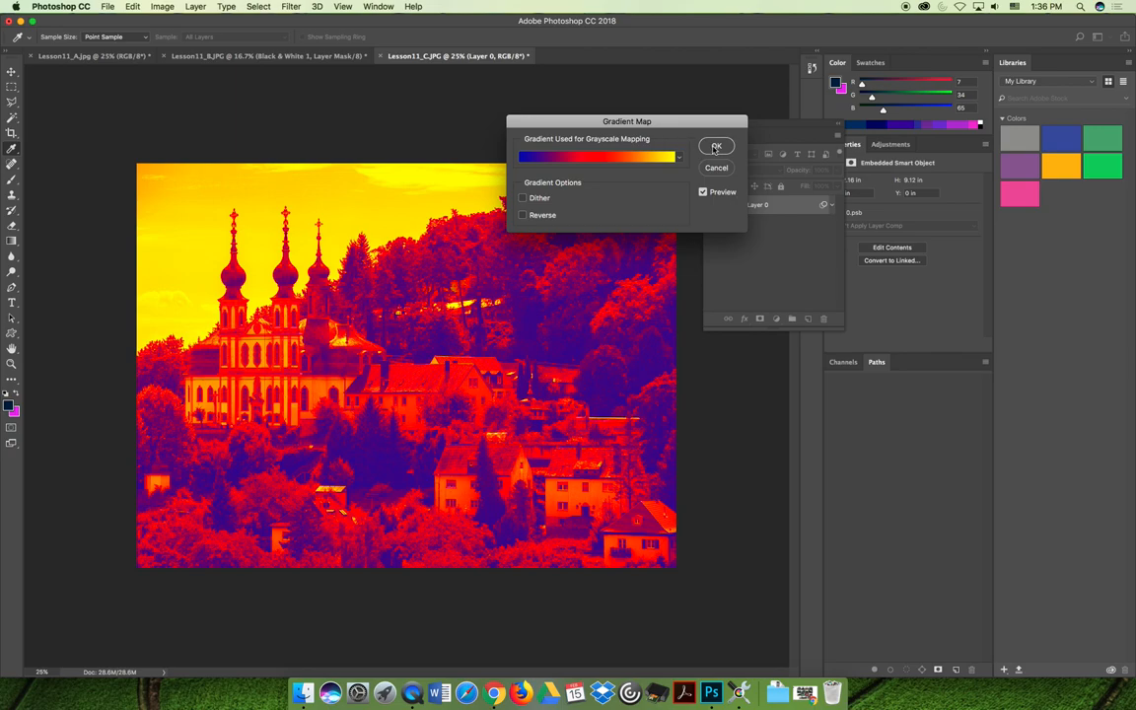
click(523, 215)
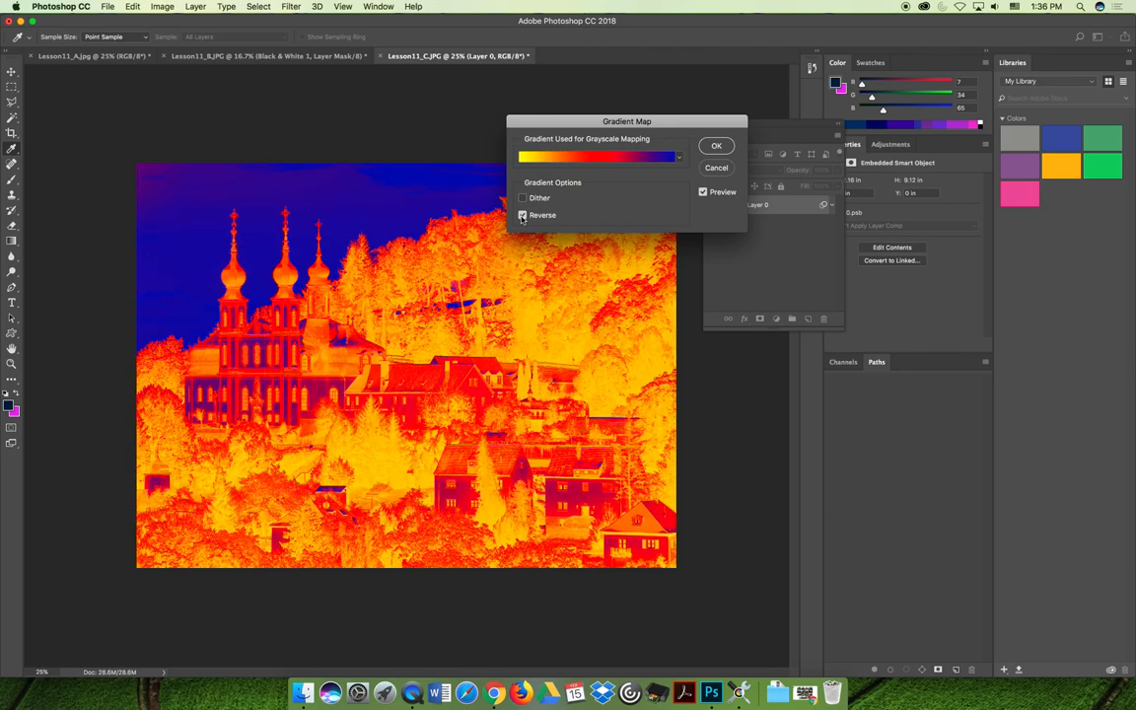
click(718, 146)
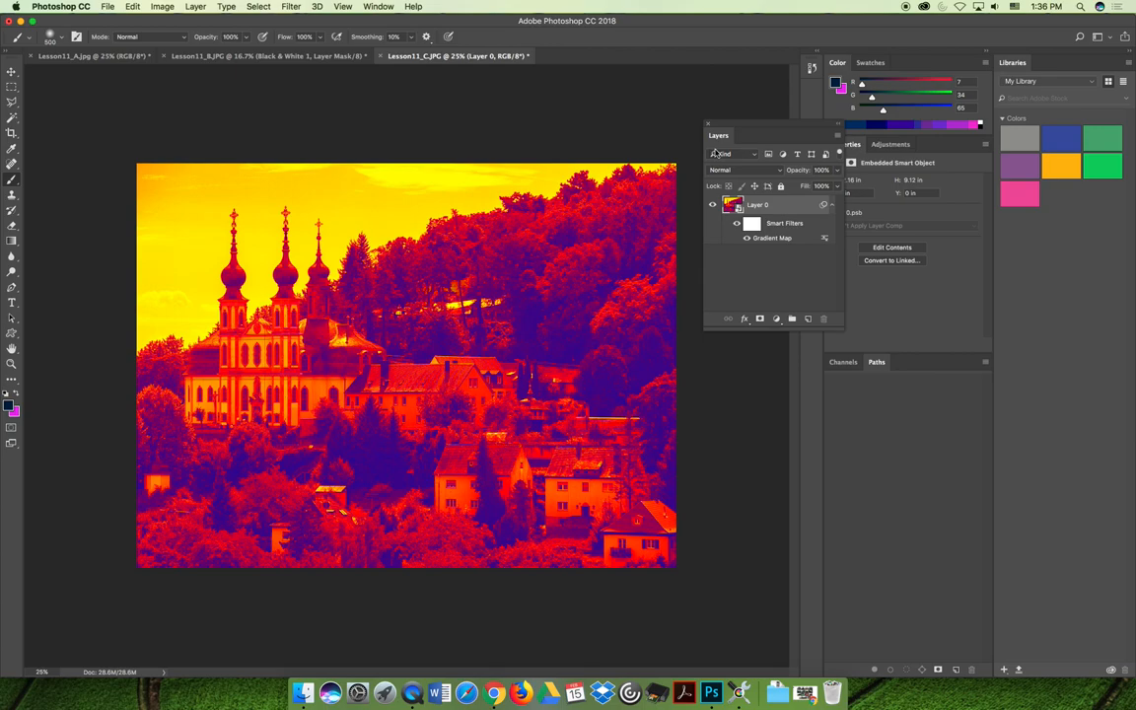
mouse_move(805, 207)
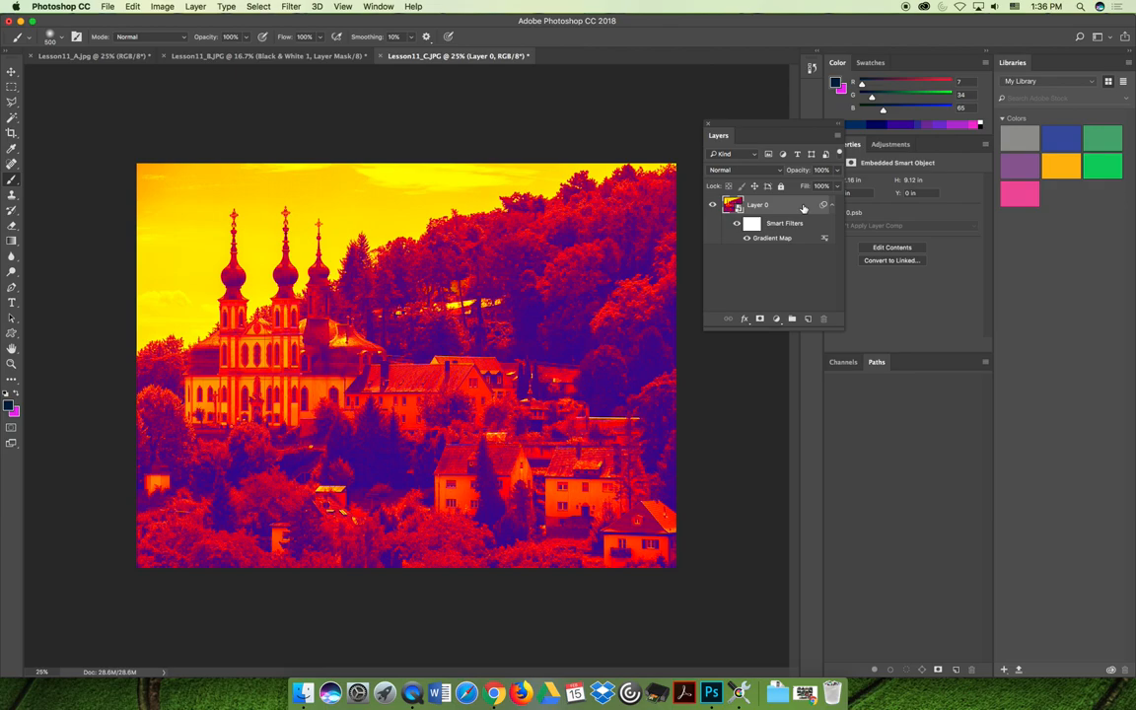
mouse_move(827, 264)
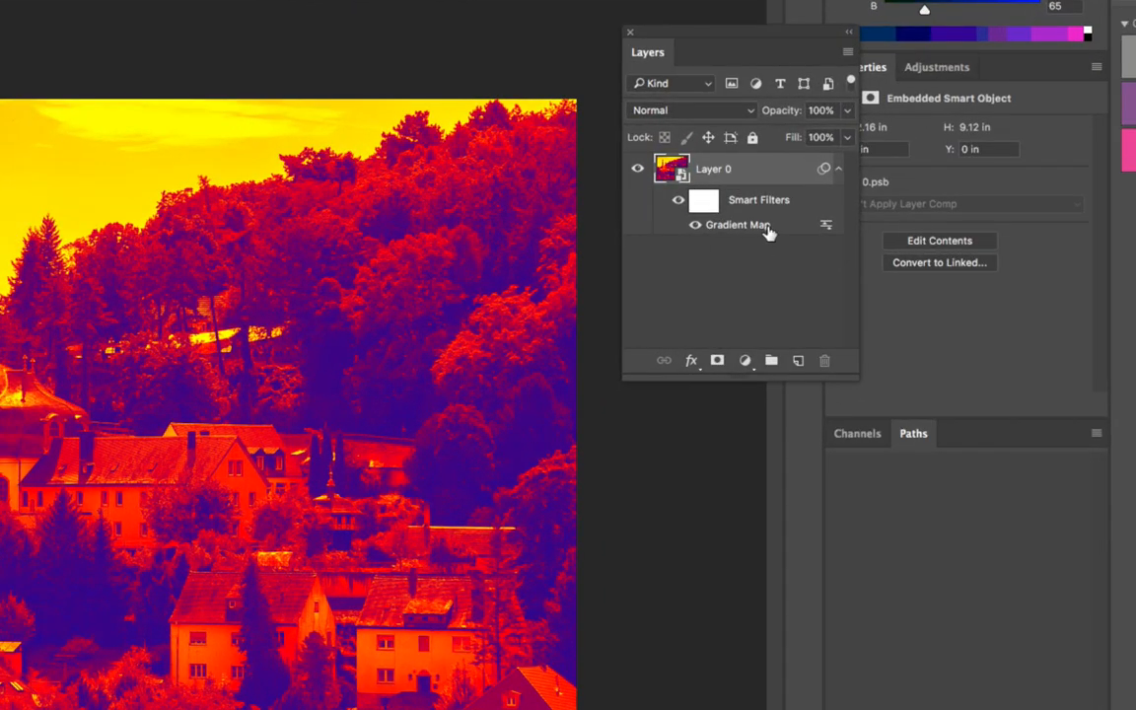
double_click(737, 225)
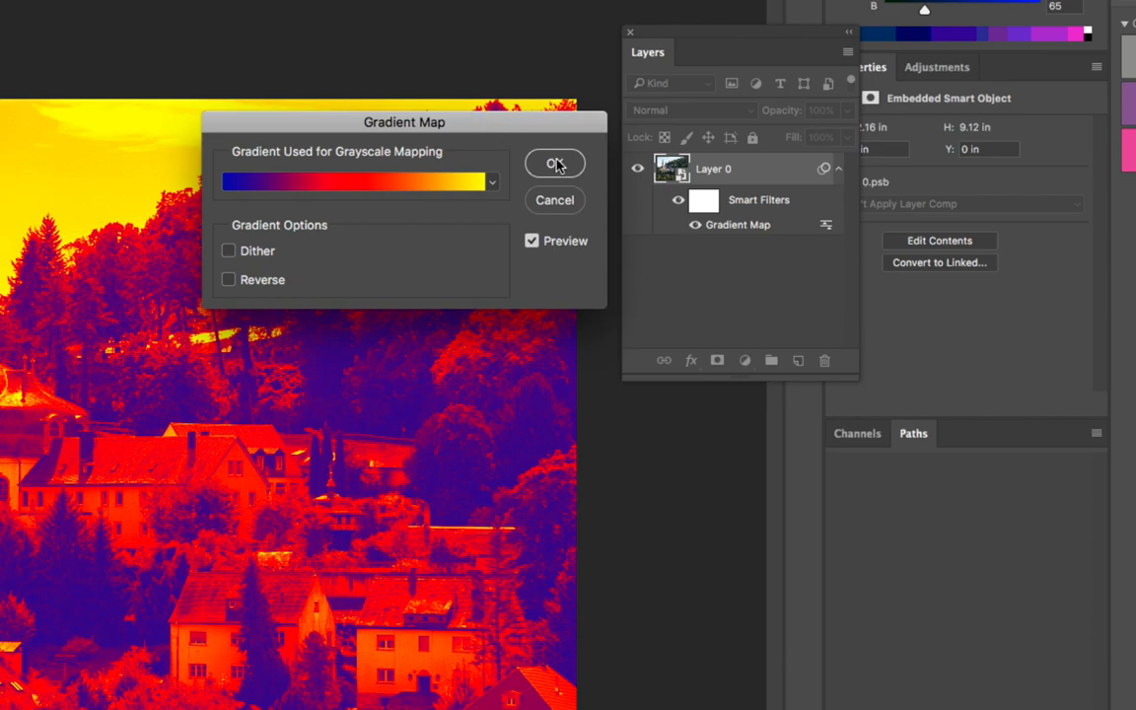
click(554, 162)
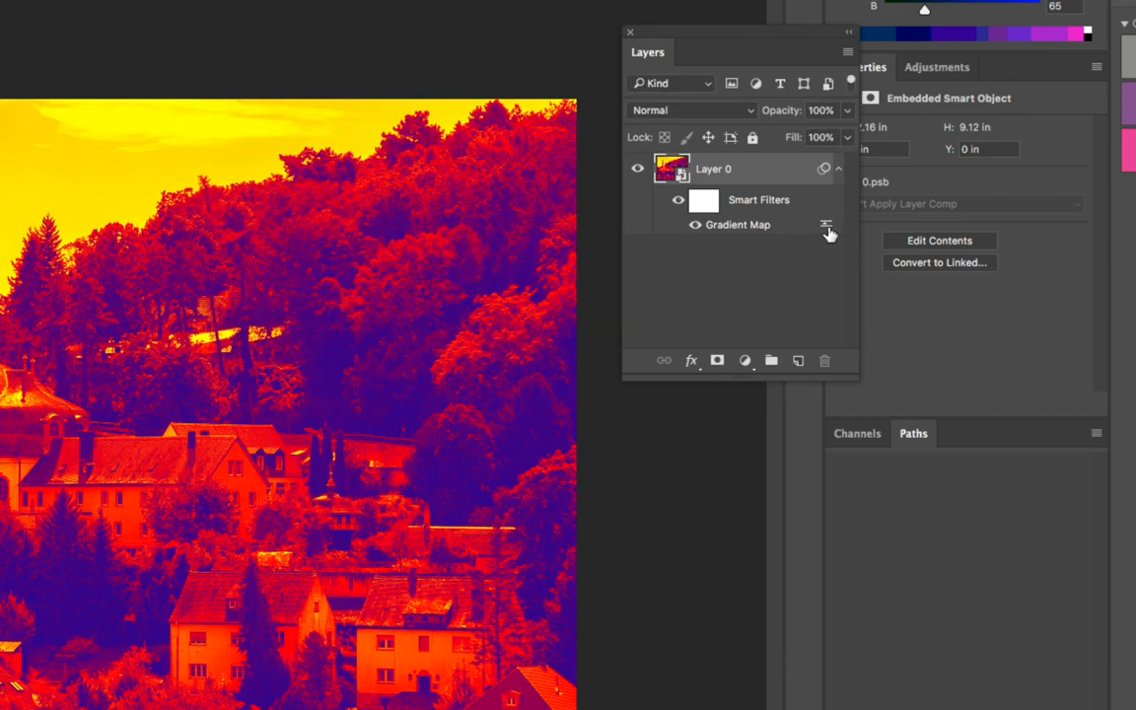
In the smart filter's blending options, set Darken and preview a couple of other modes
double_click(824, 225)
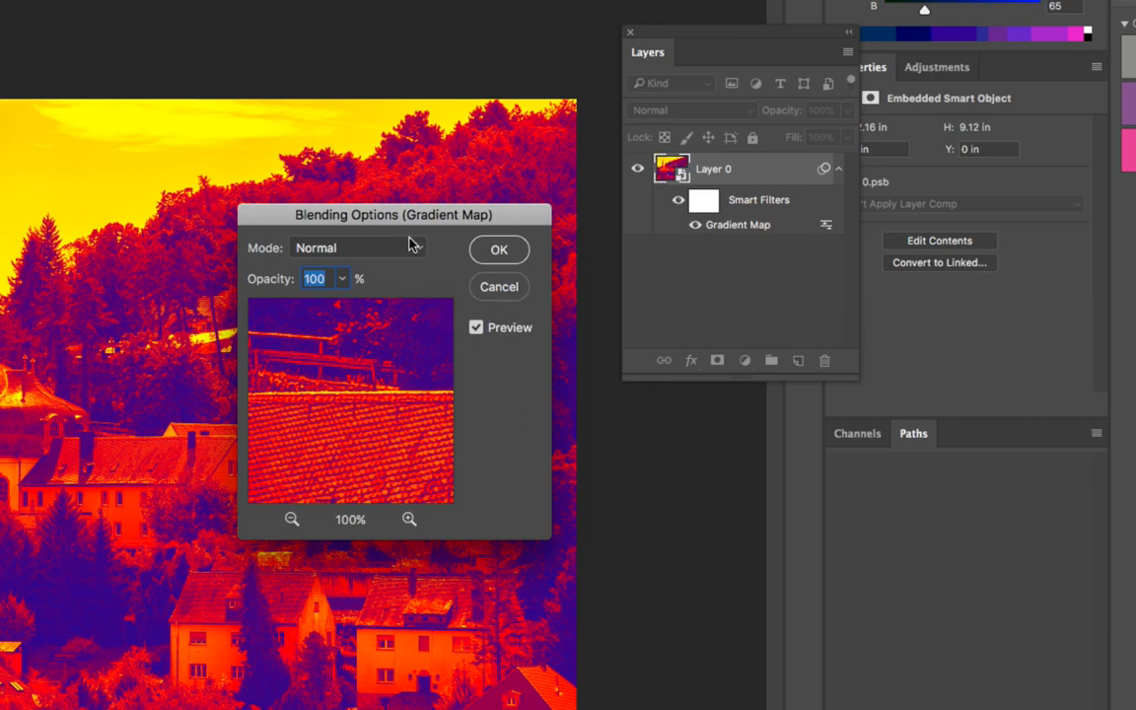
click(355, 249)
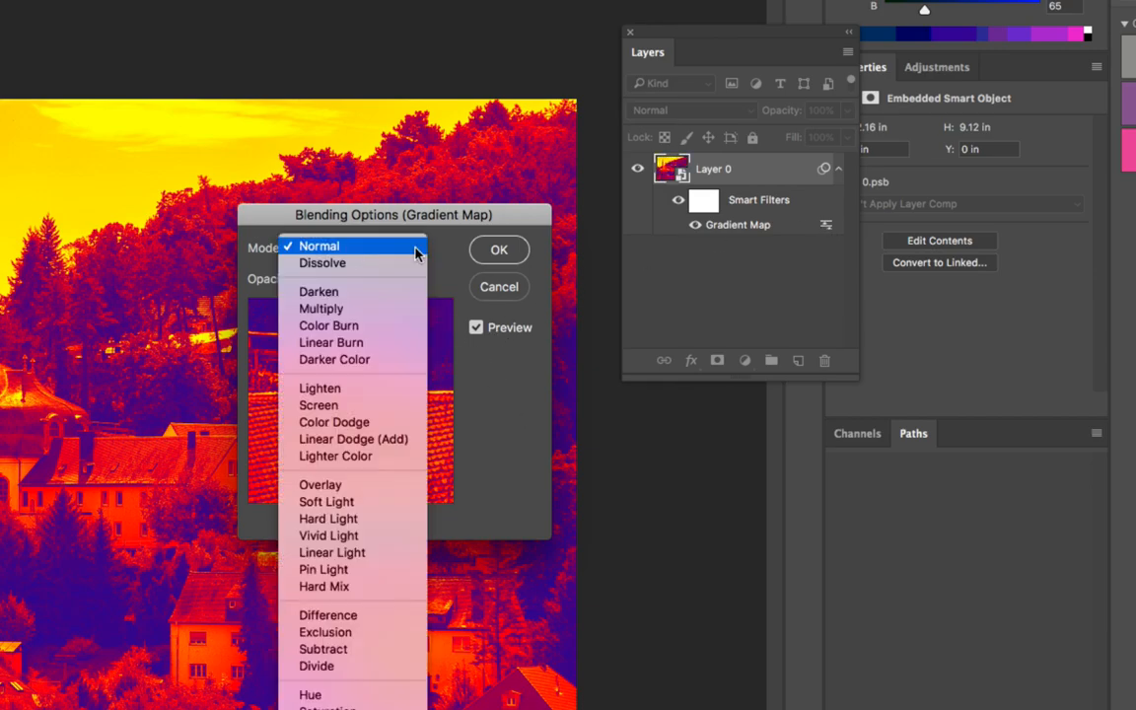
click(319, 291)
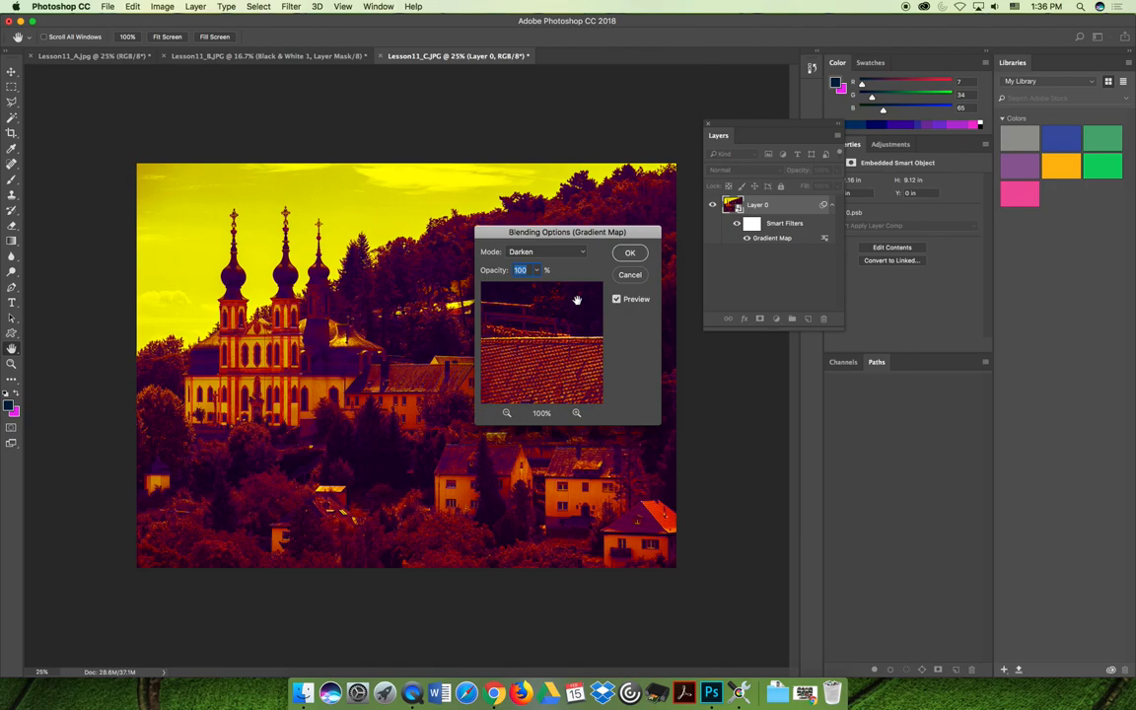
mouse_move(649, 347)
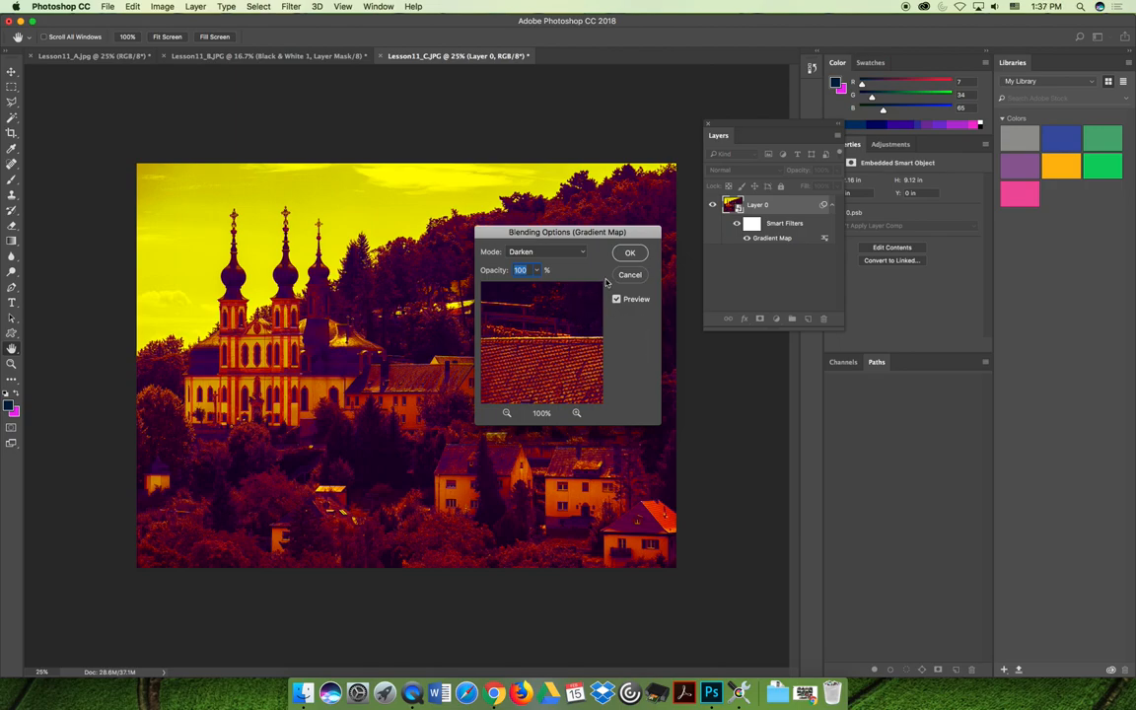
click(546, 252)
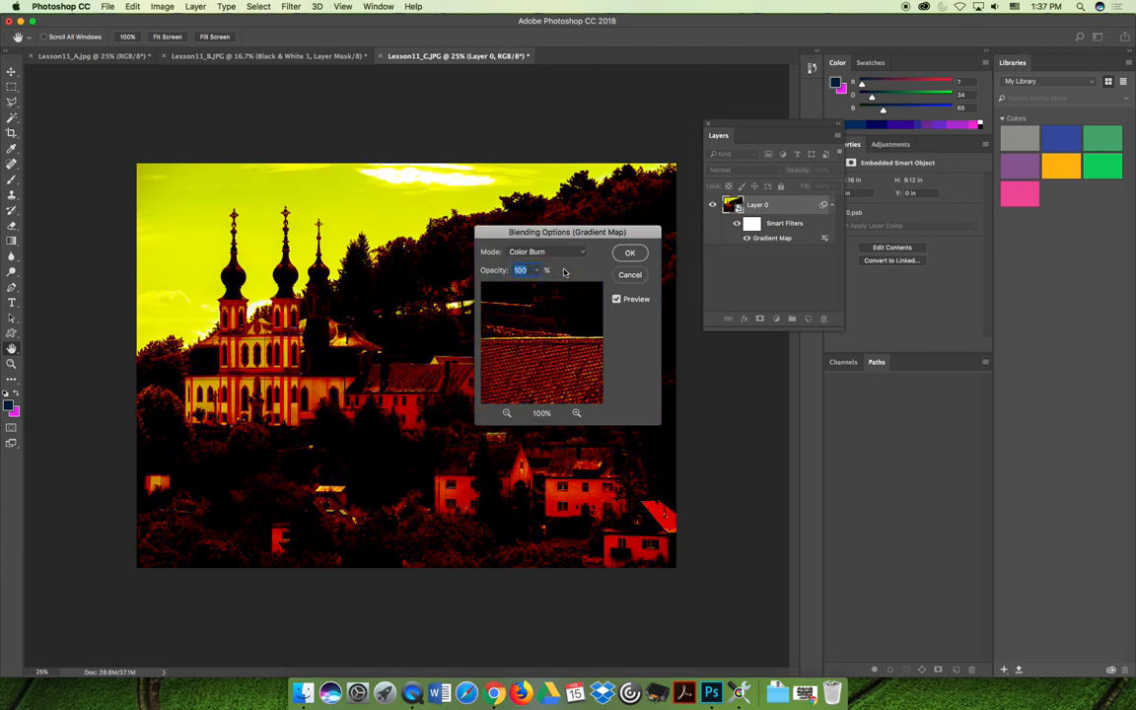
click(544, 253)
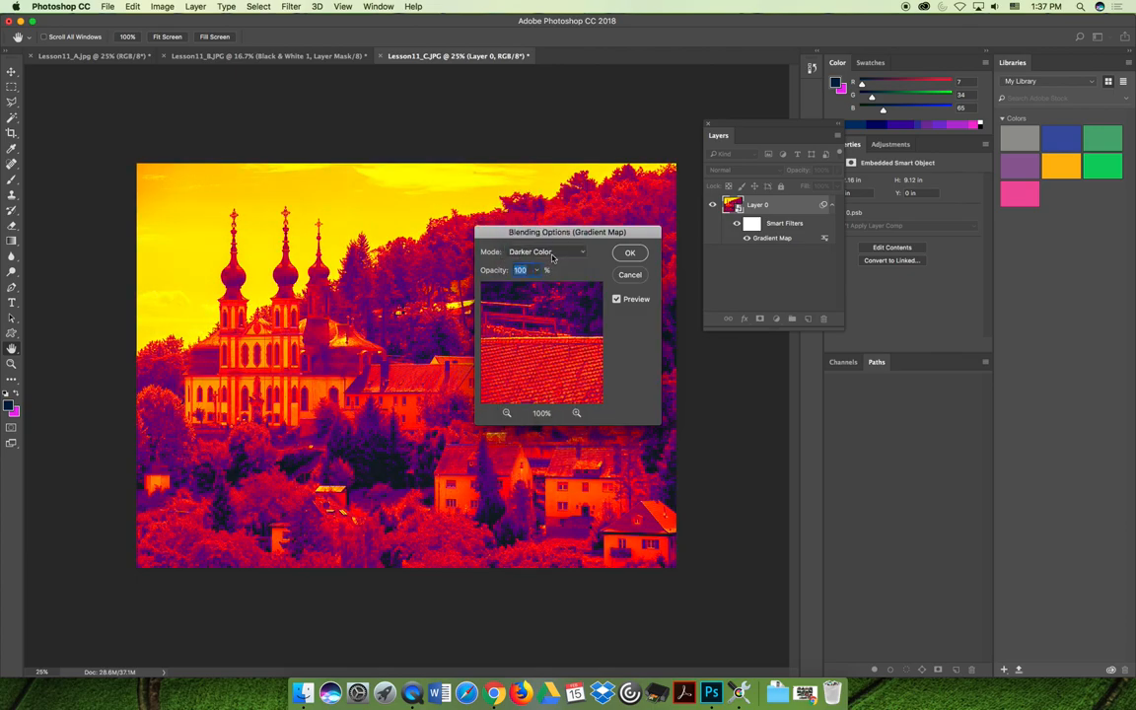
Preview Lighten, then confirm Darken blending for the Gradient Map filter
click(548, 253)
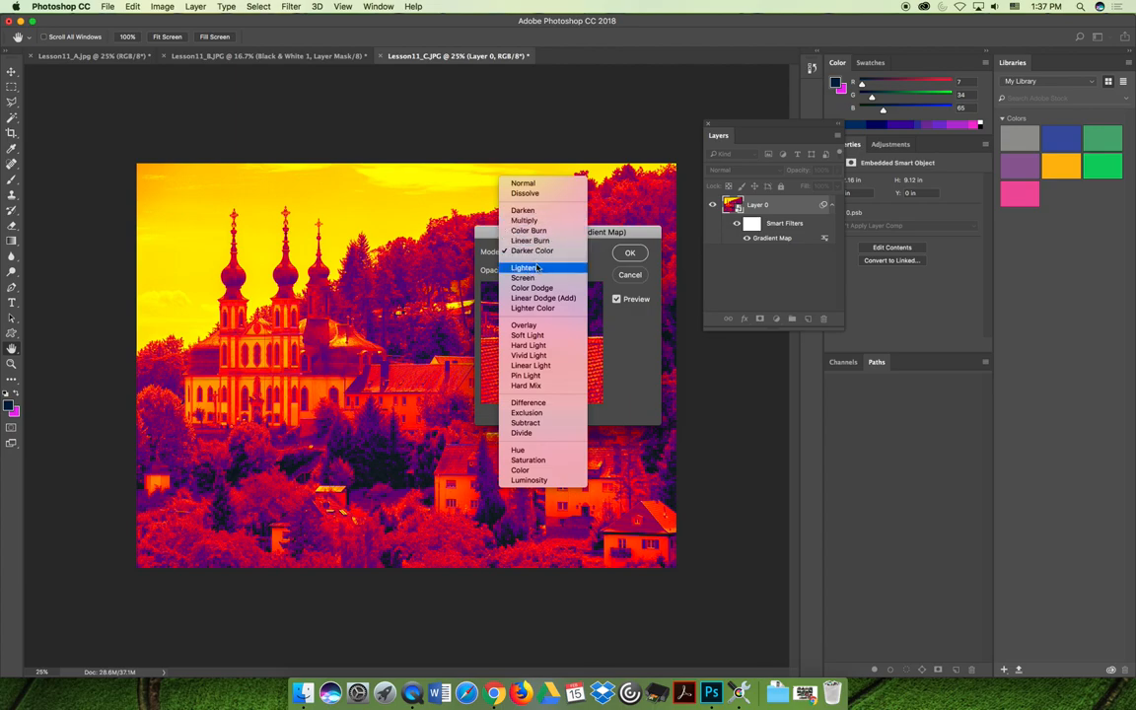
click(525, 268)
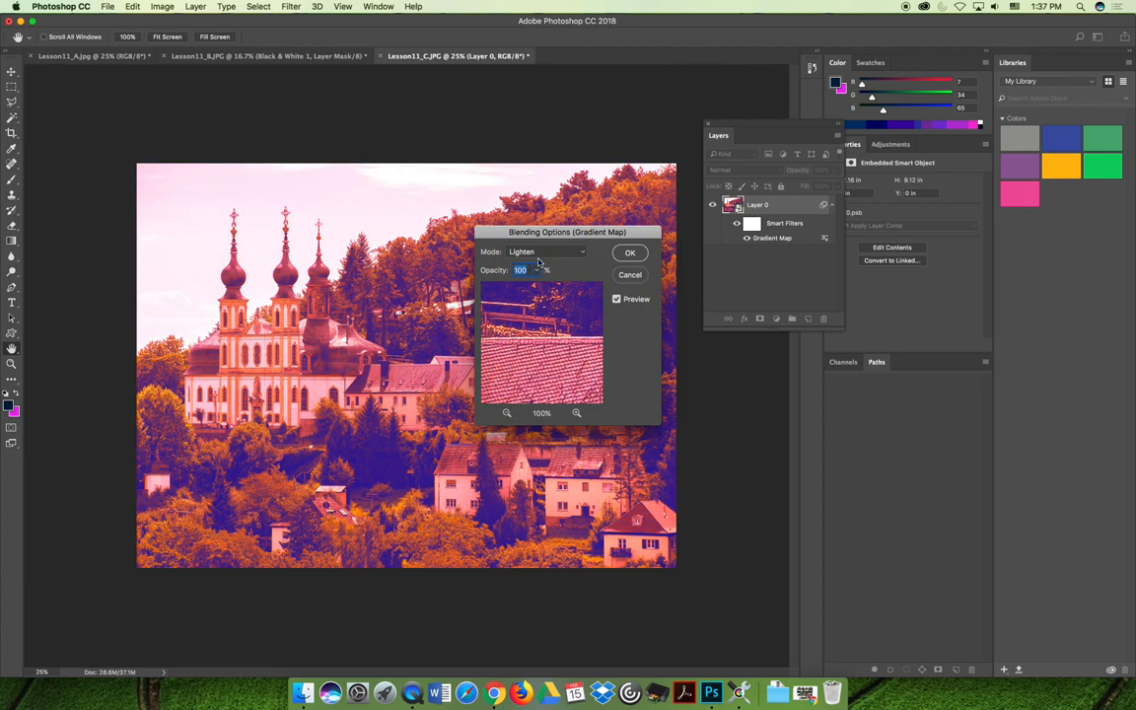
click(545, 253)
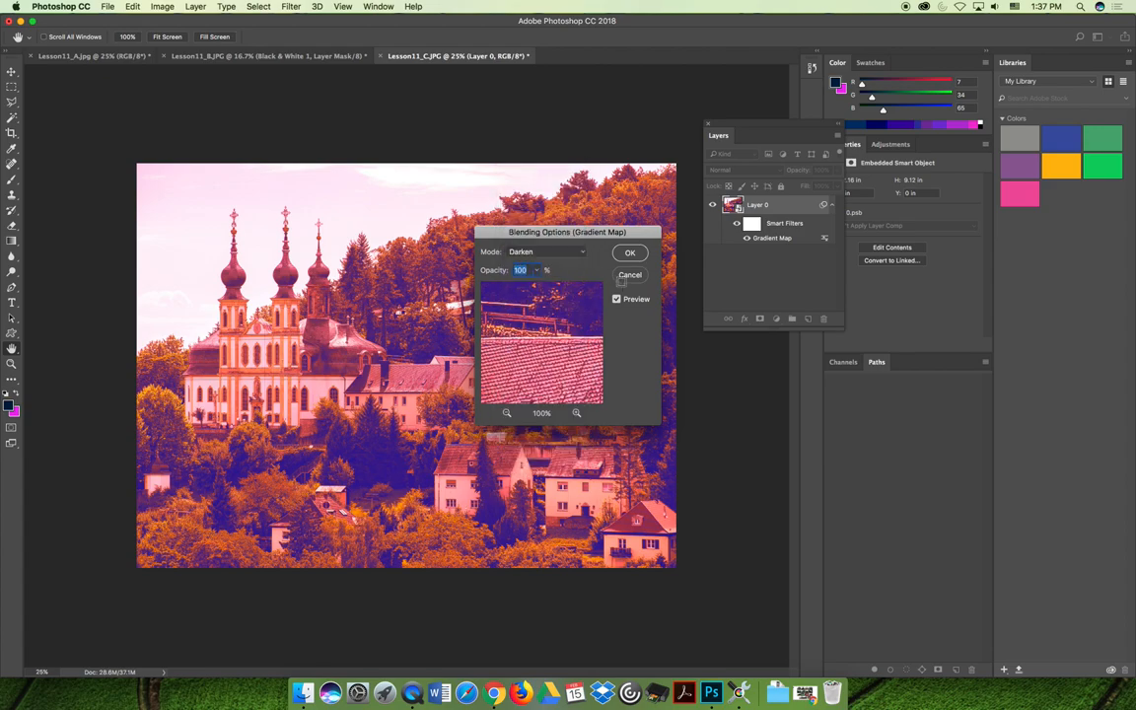
click(631, 252)
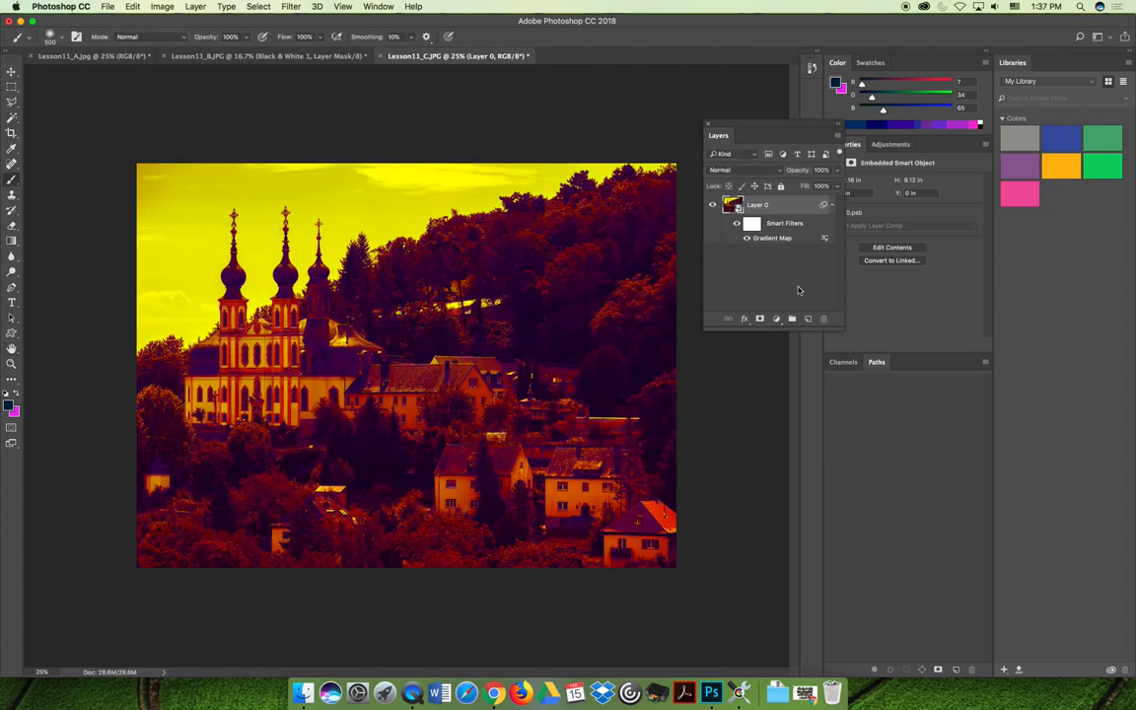
mouse_move(797, 292)
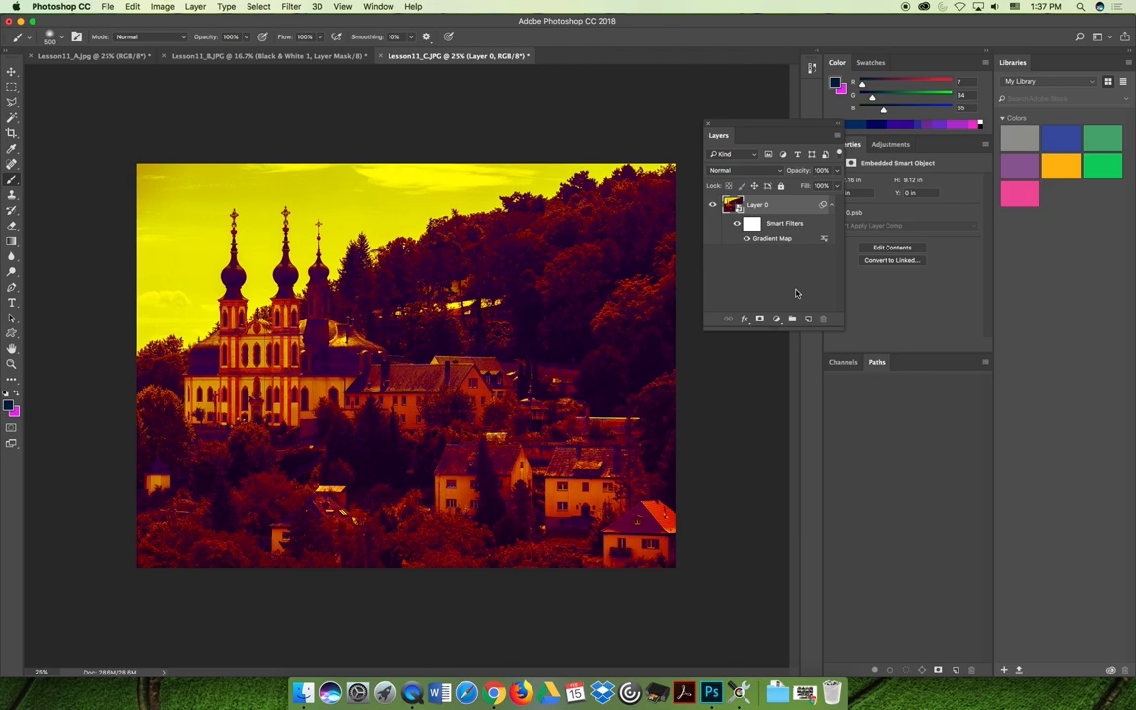
mouse_move(792, 288)
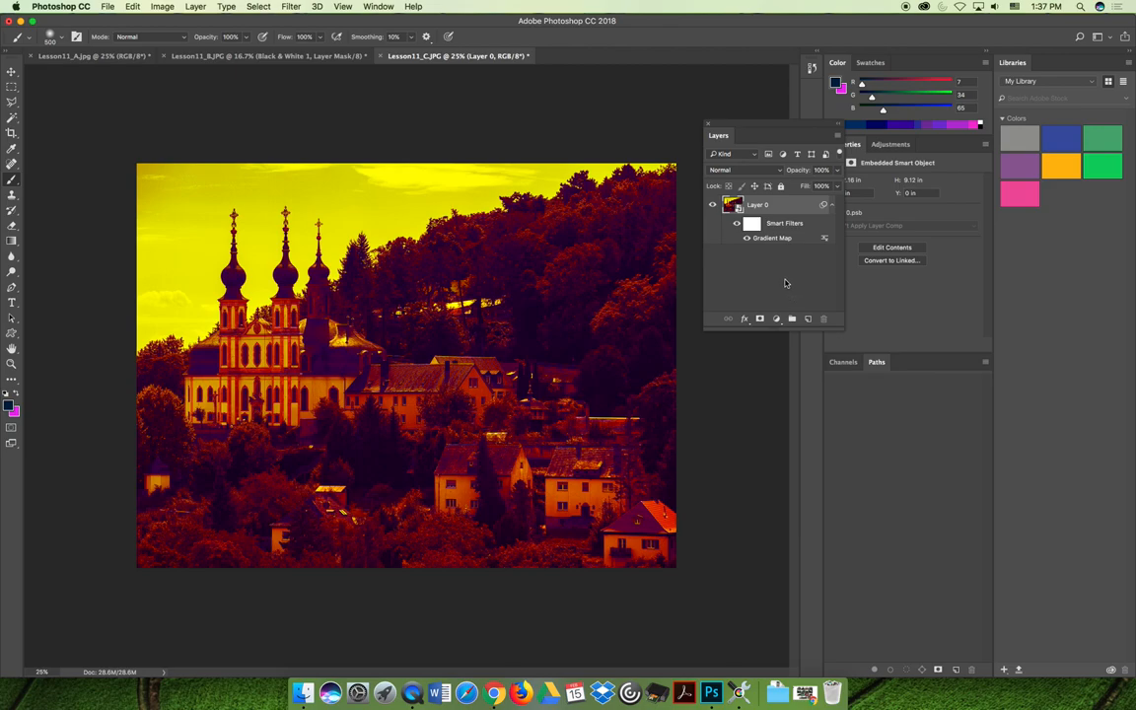